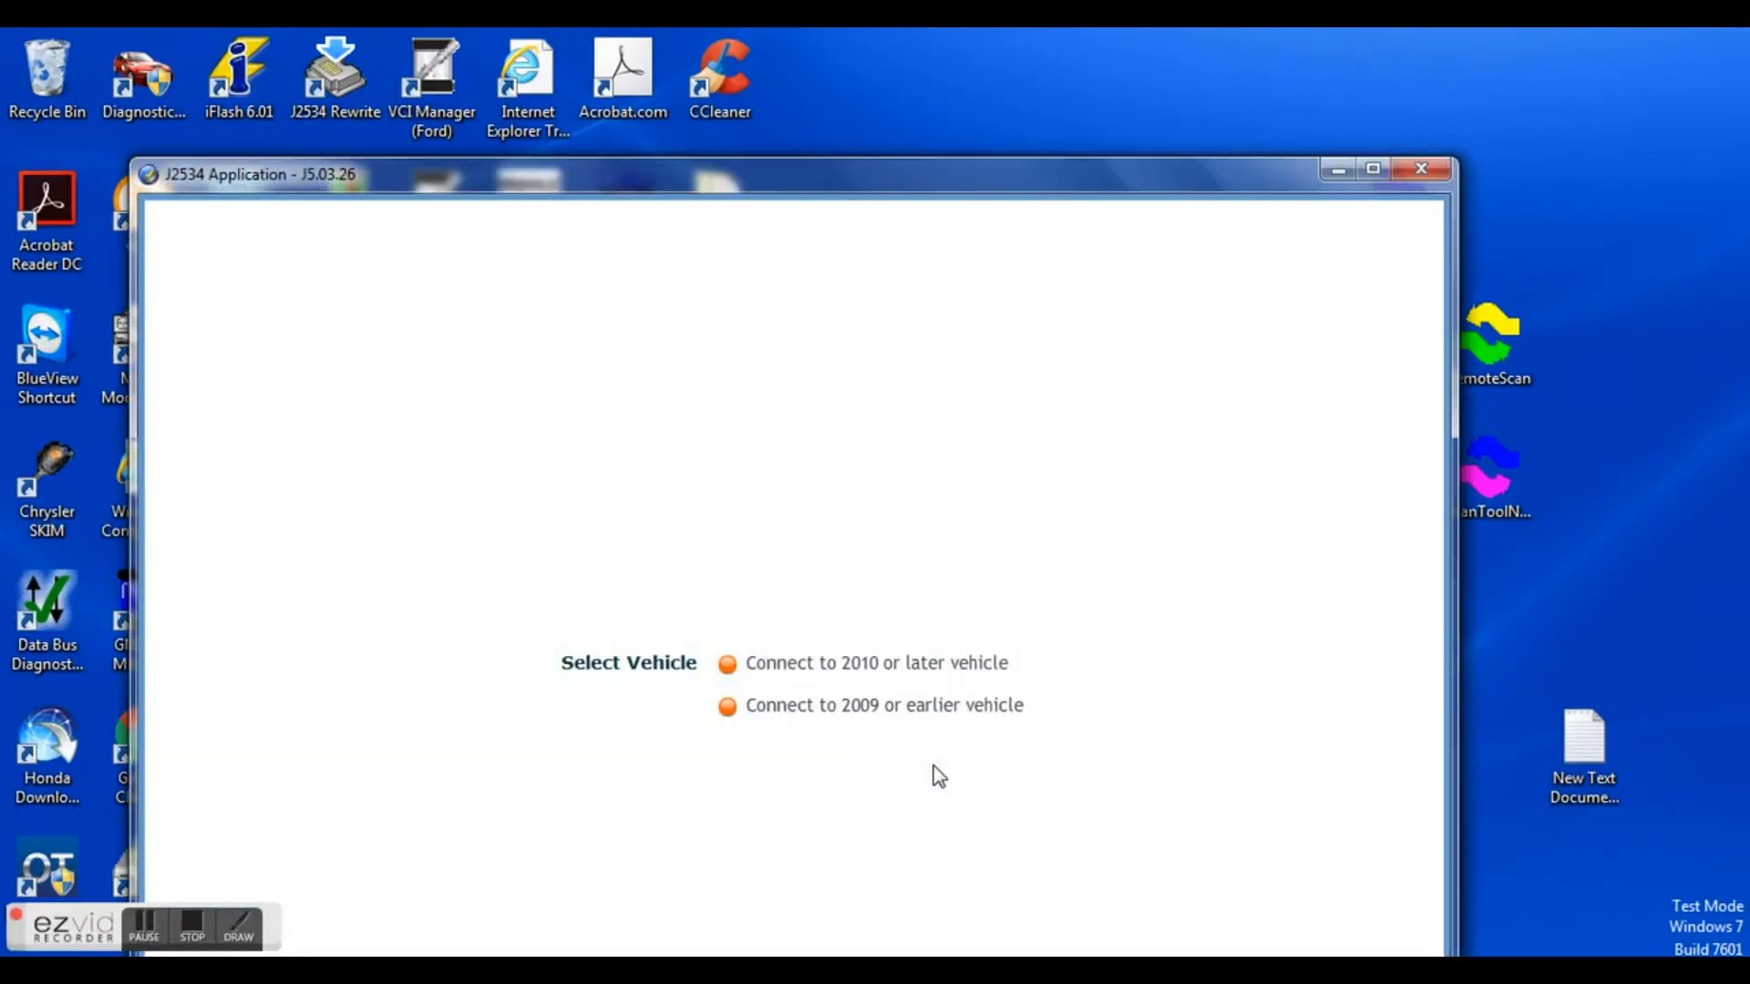
Step: Connect to a 2010-or-later vehicle using the Blue Streak Electronics VCI device
{"action": "left_click", "coordinate": [735, 661]}
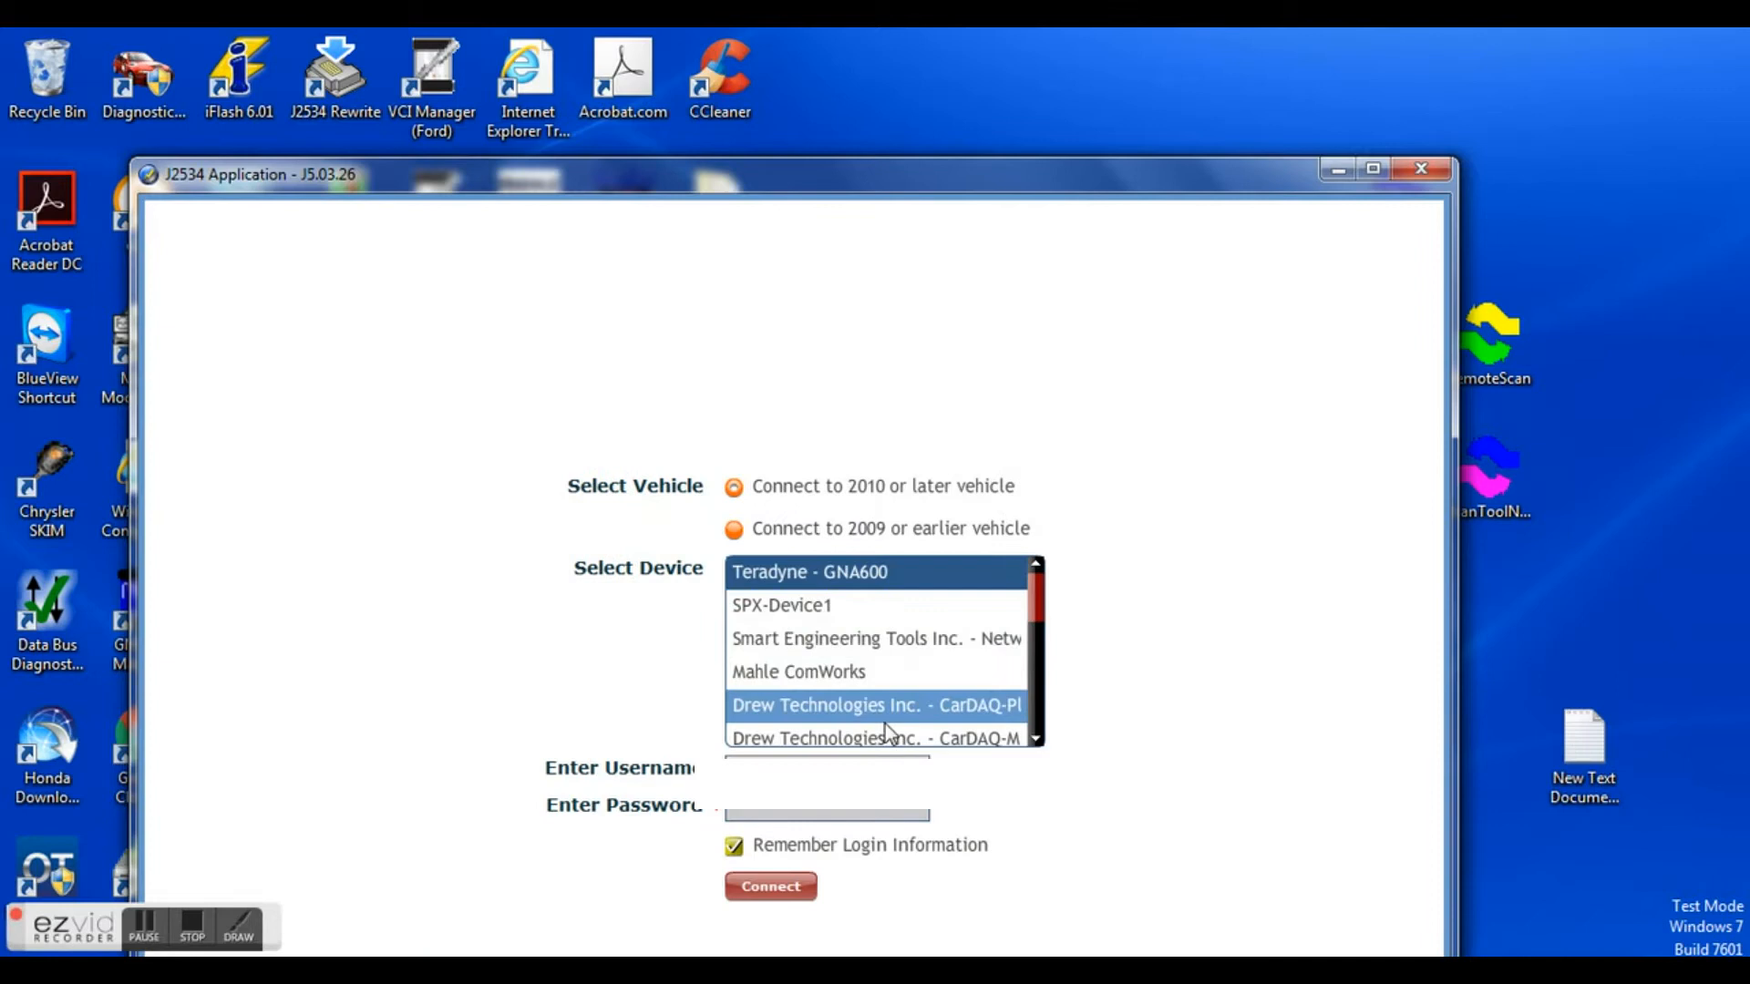
{"action": "scroll", "scroll_direction": "down", "scroll_amount": 3}
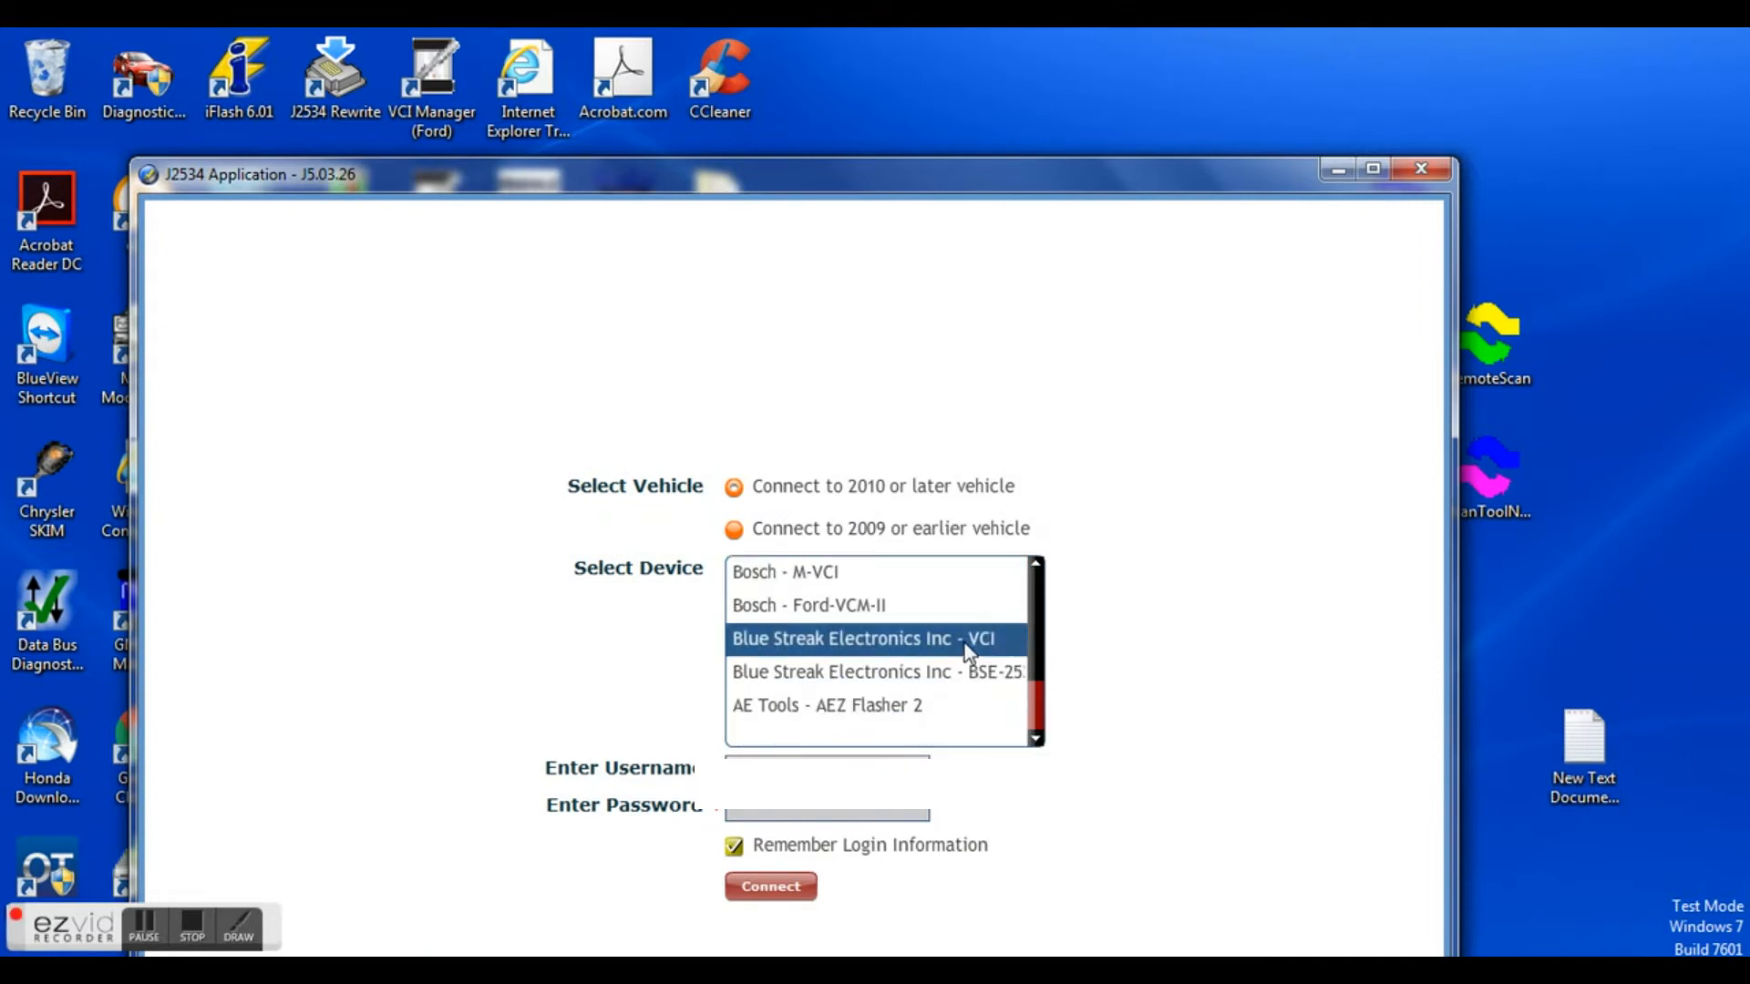
{"action": "left_click", "coordinate": [769, 886]}
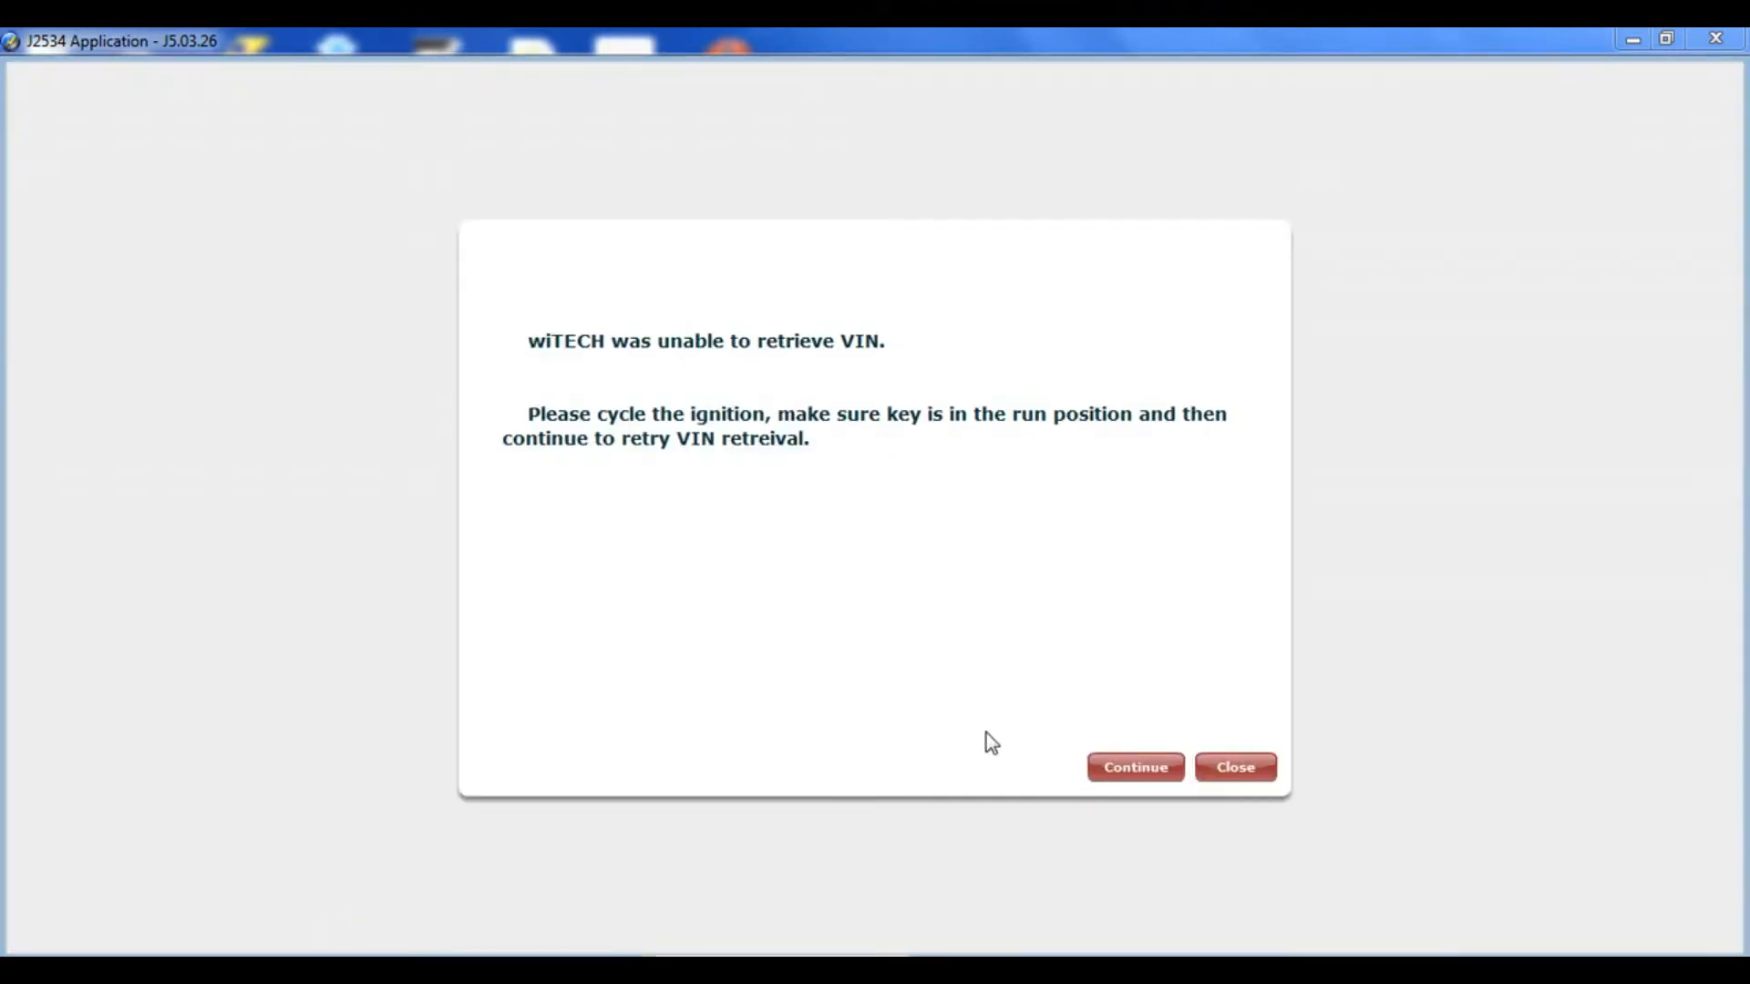
{"action": "left_click", "coordinate": [1134, 768]}
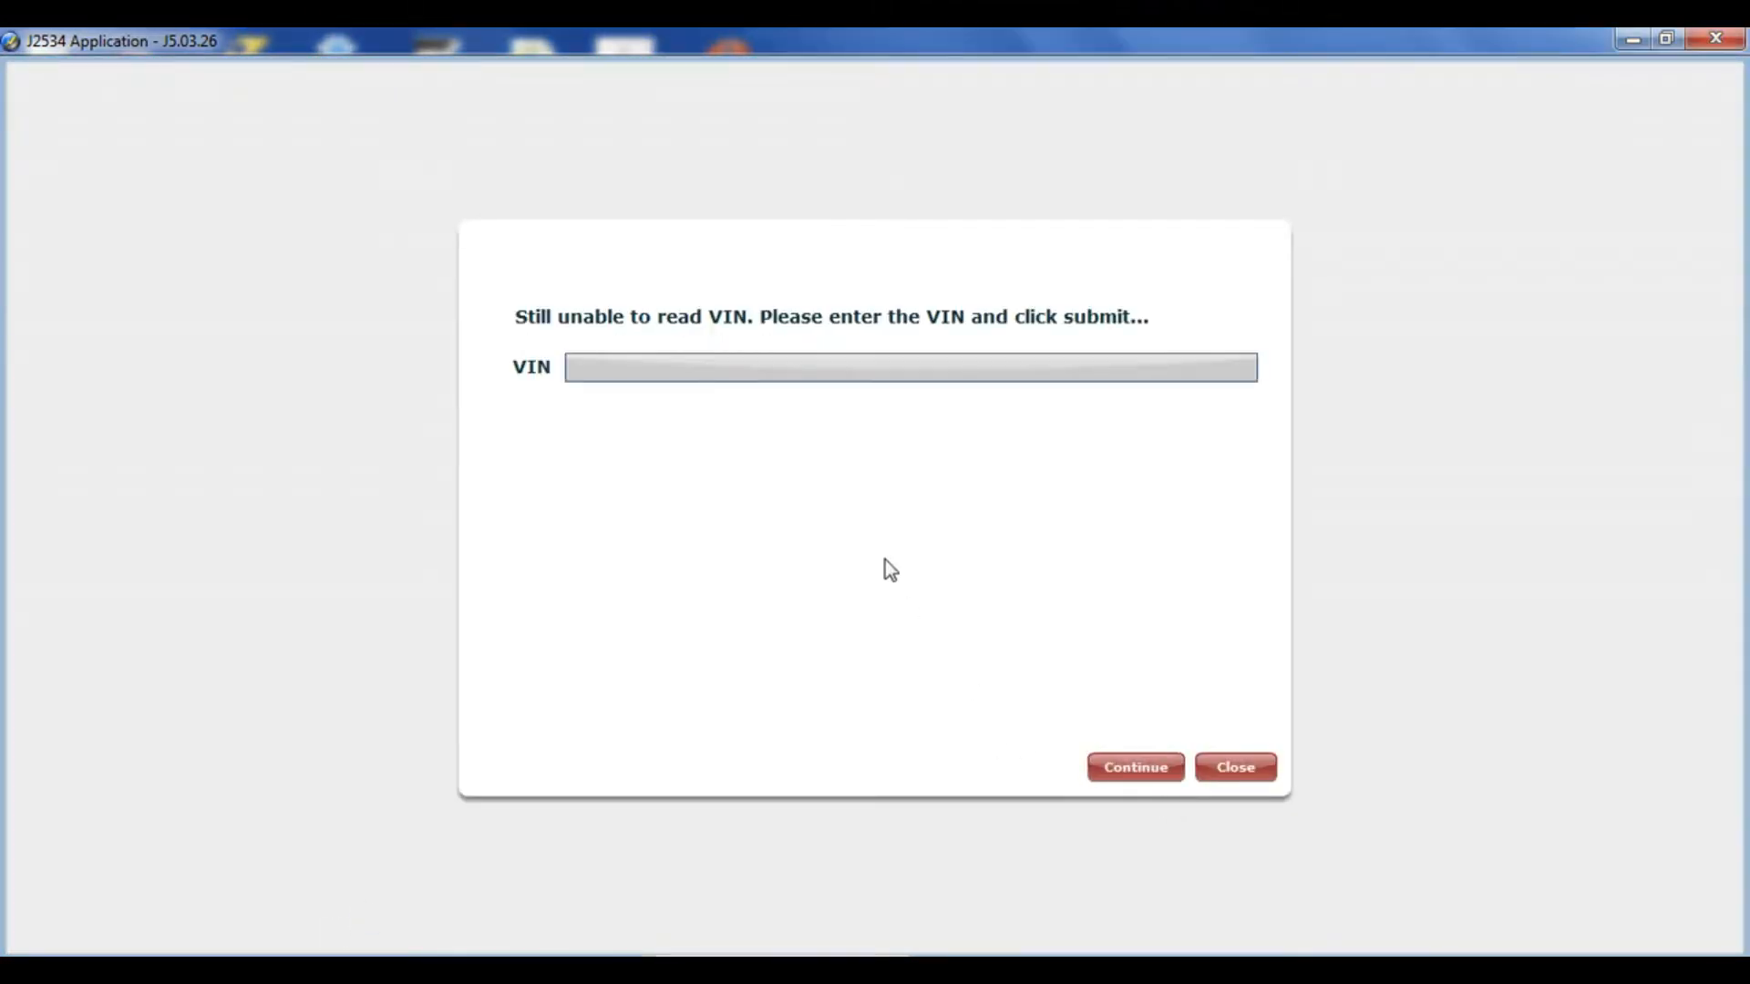
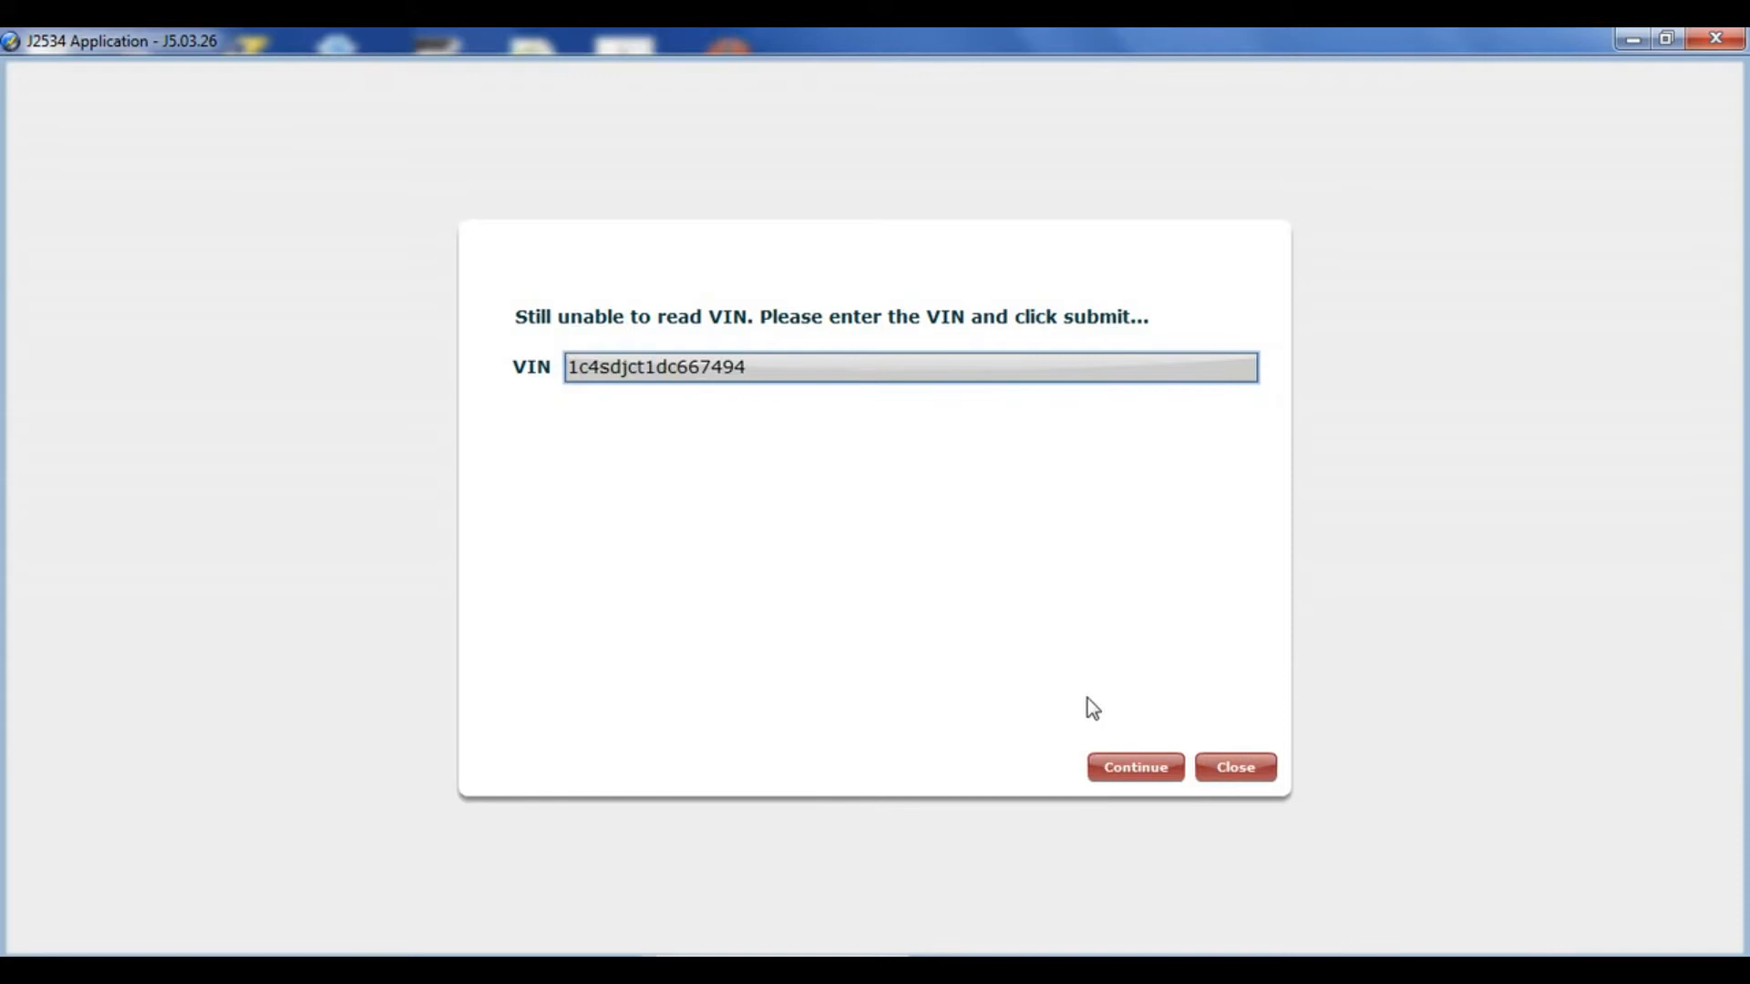
{"action": "left_click", "coordinate": [1134, 768]}
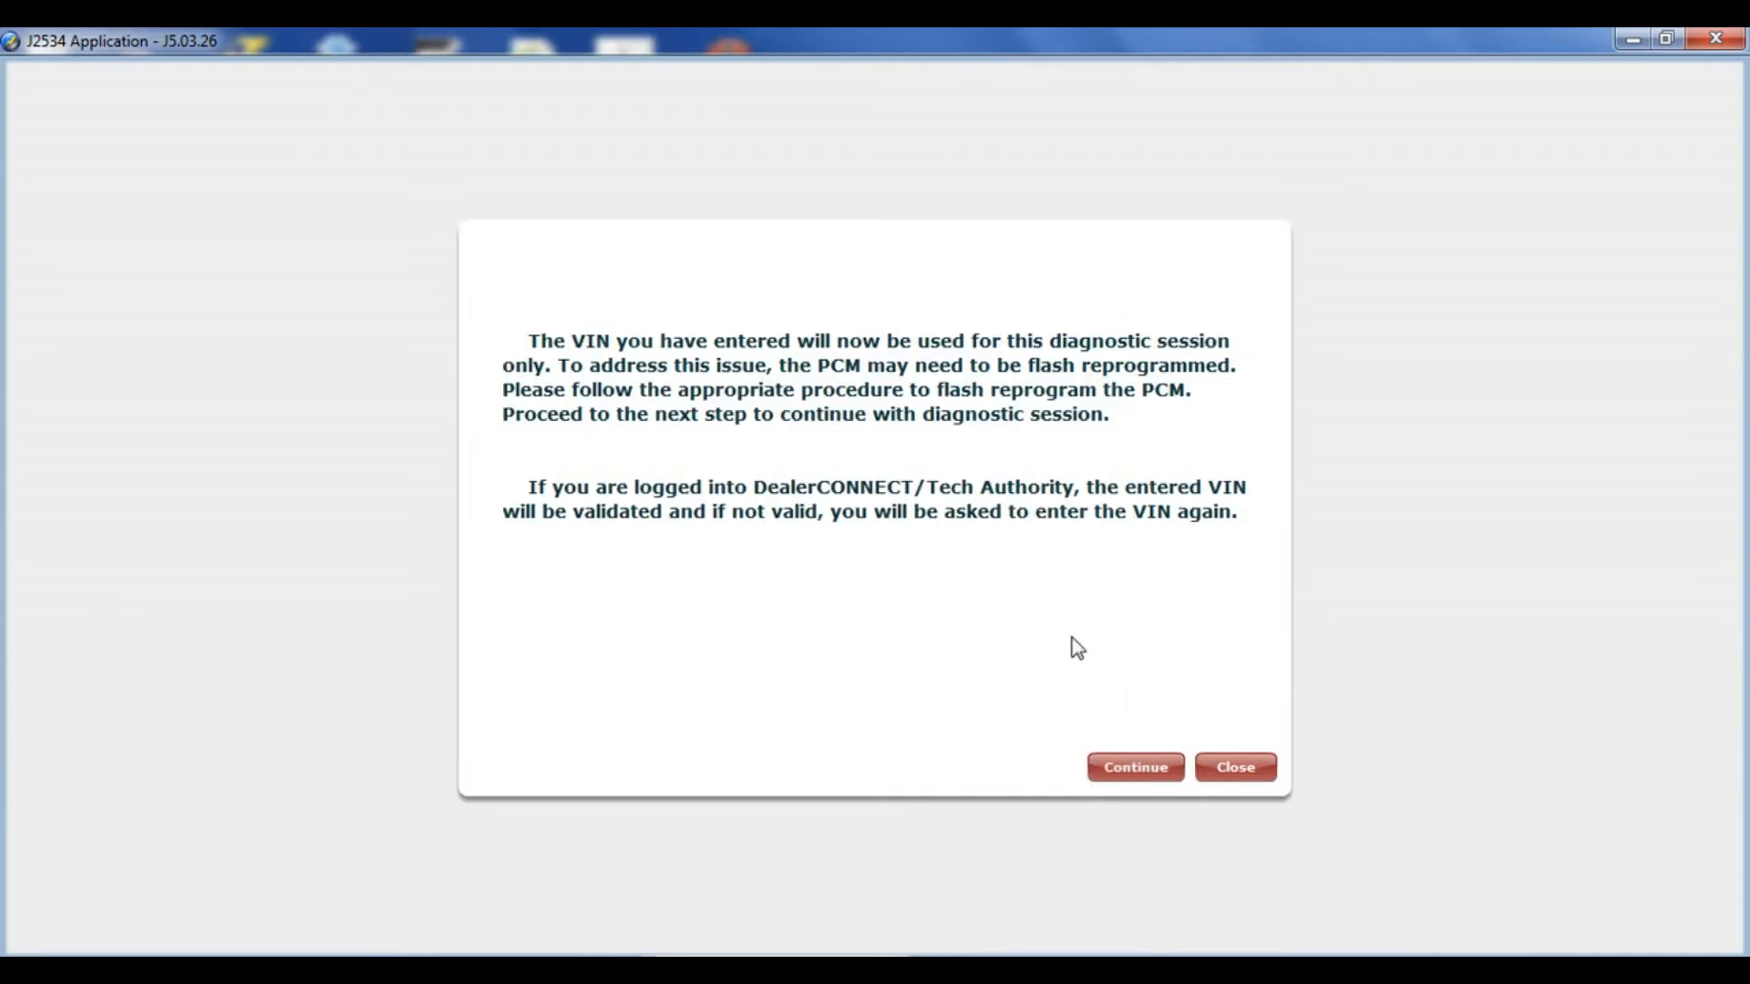
{"action": "left_click", "coordinate": [1134, 768]}
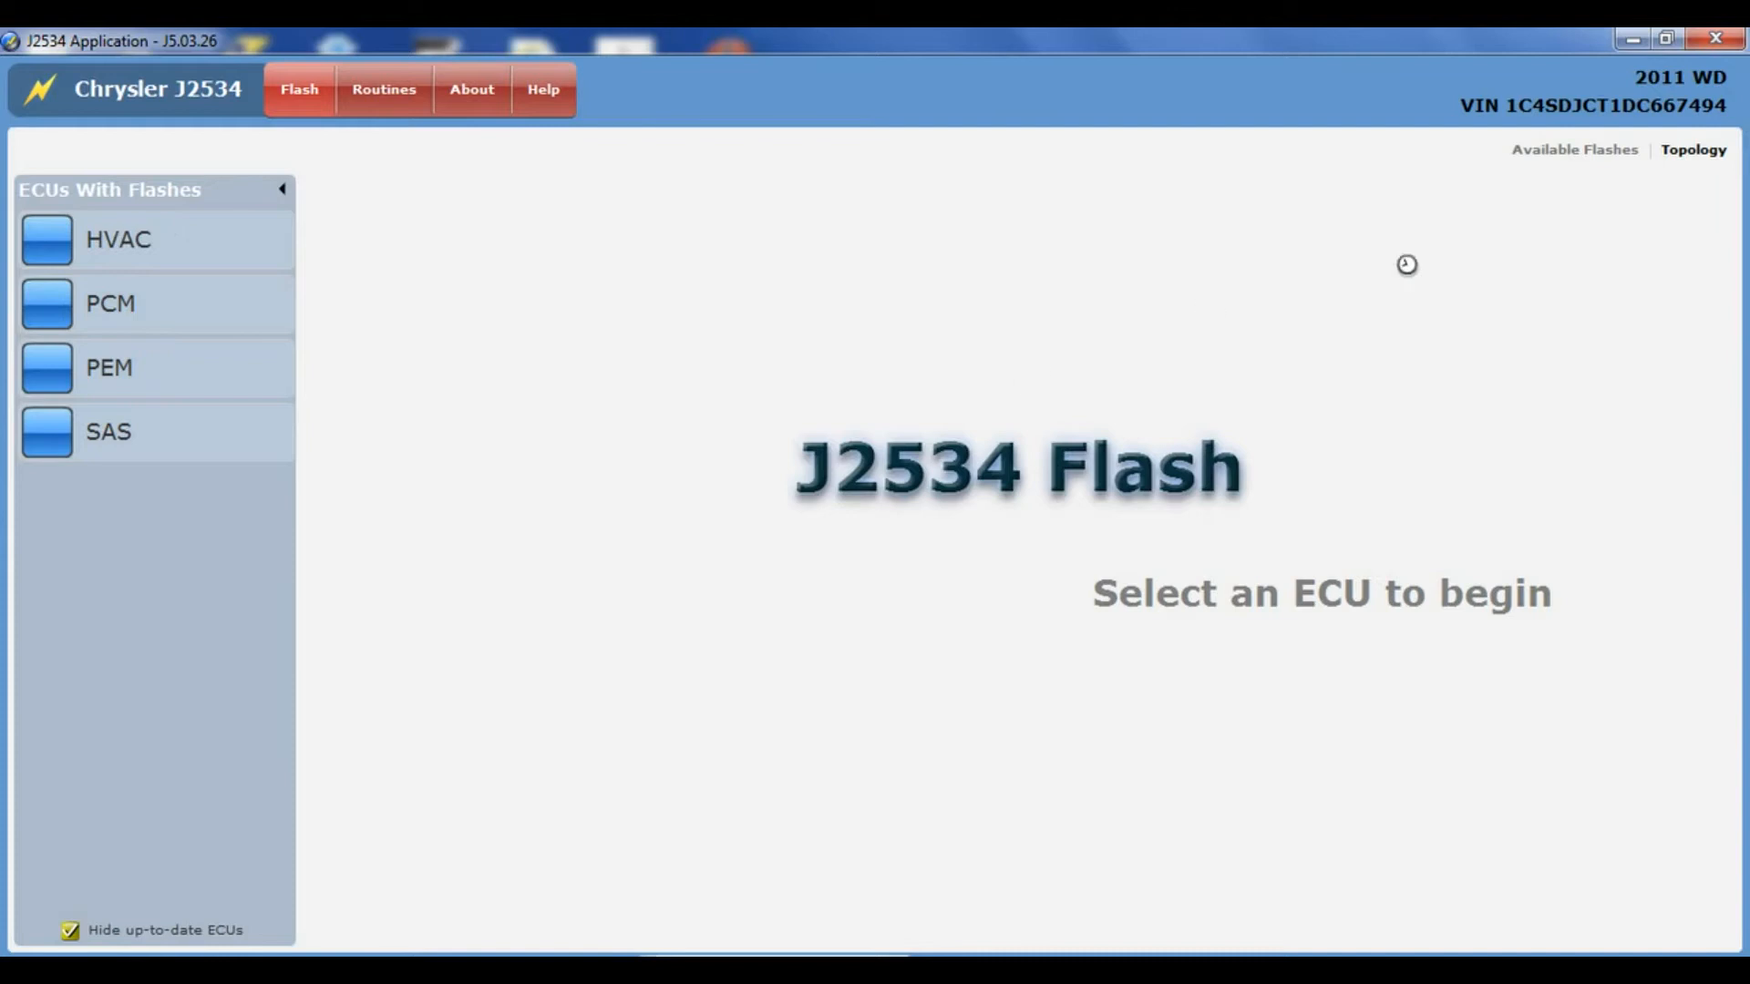
Step: Select the PCM in the topology map and confirm service documentation was reviewed before flashing
{"action": "left_click", "coordinate": [1691, 147]}
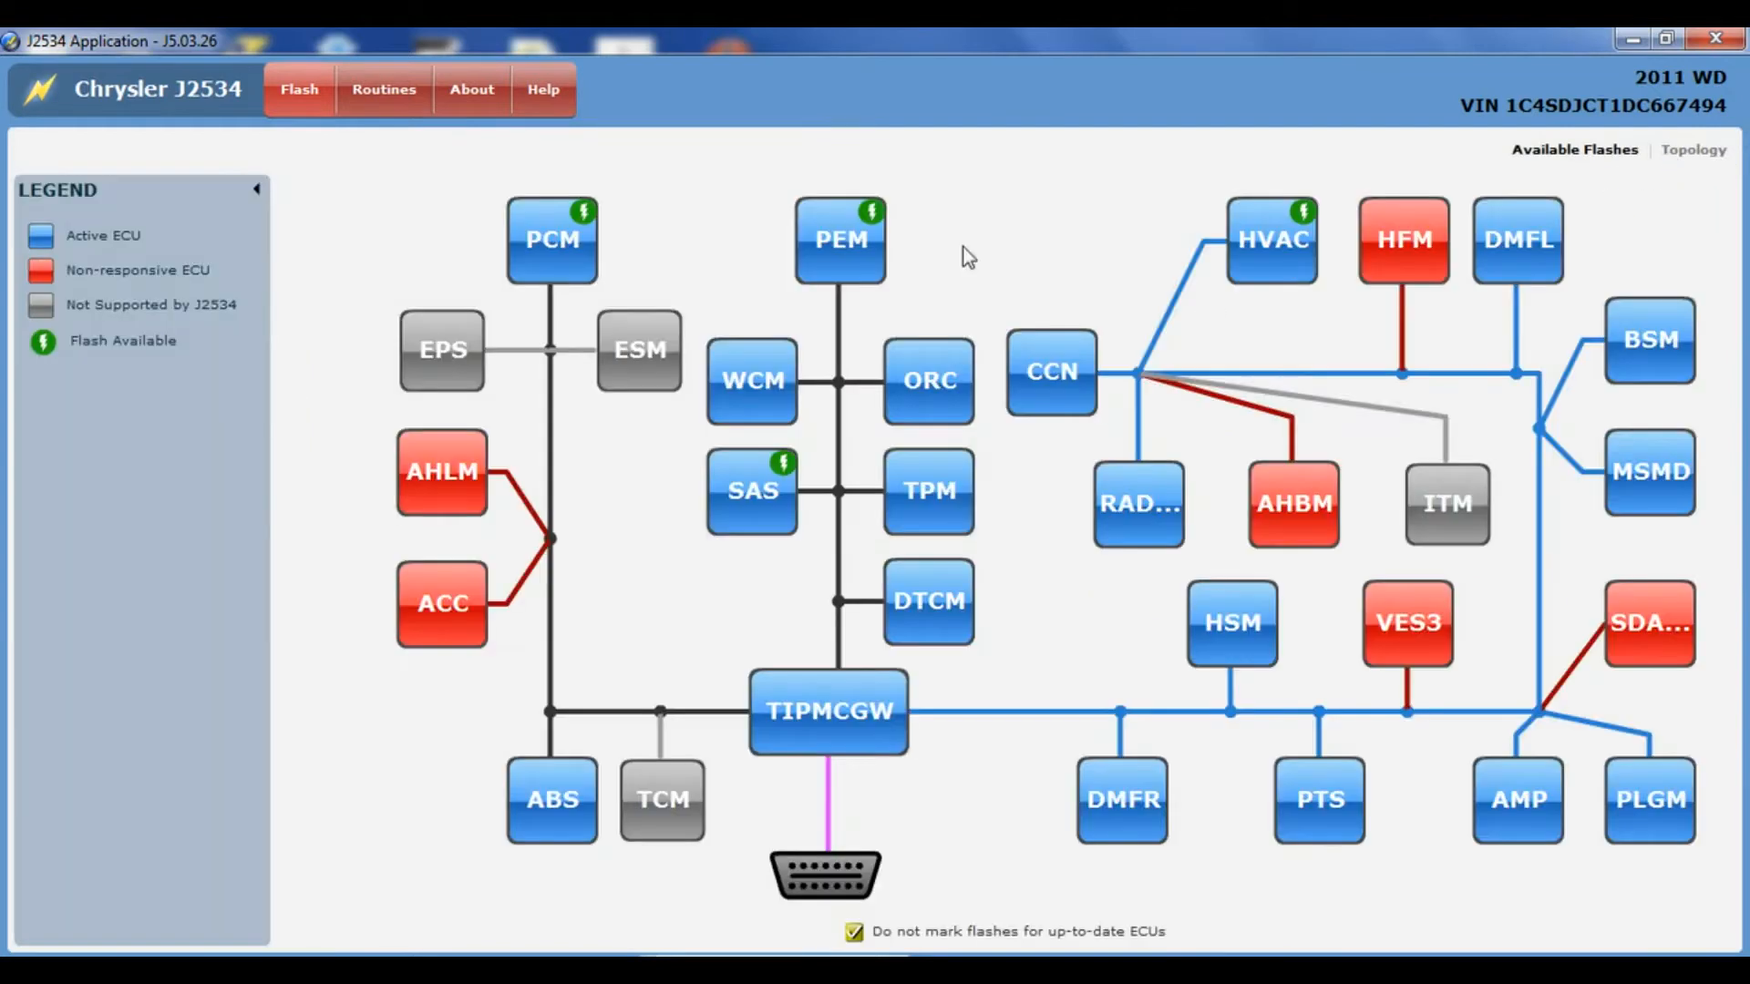
{"action": "left_click", "coordinate": [550, 239]}
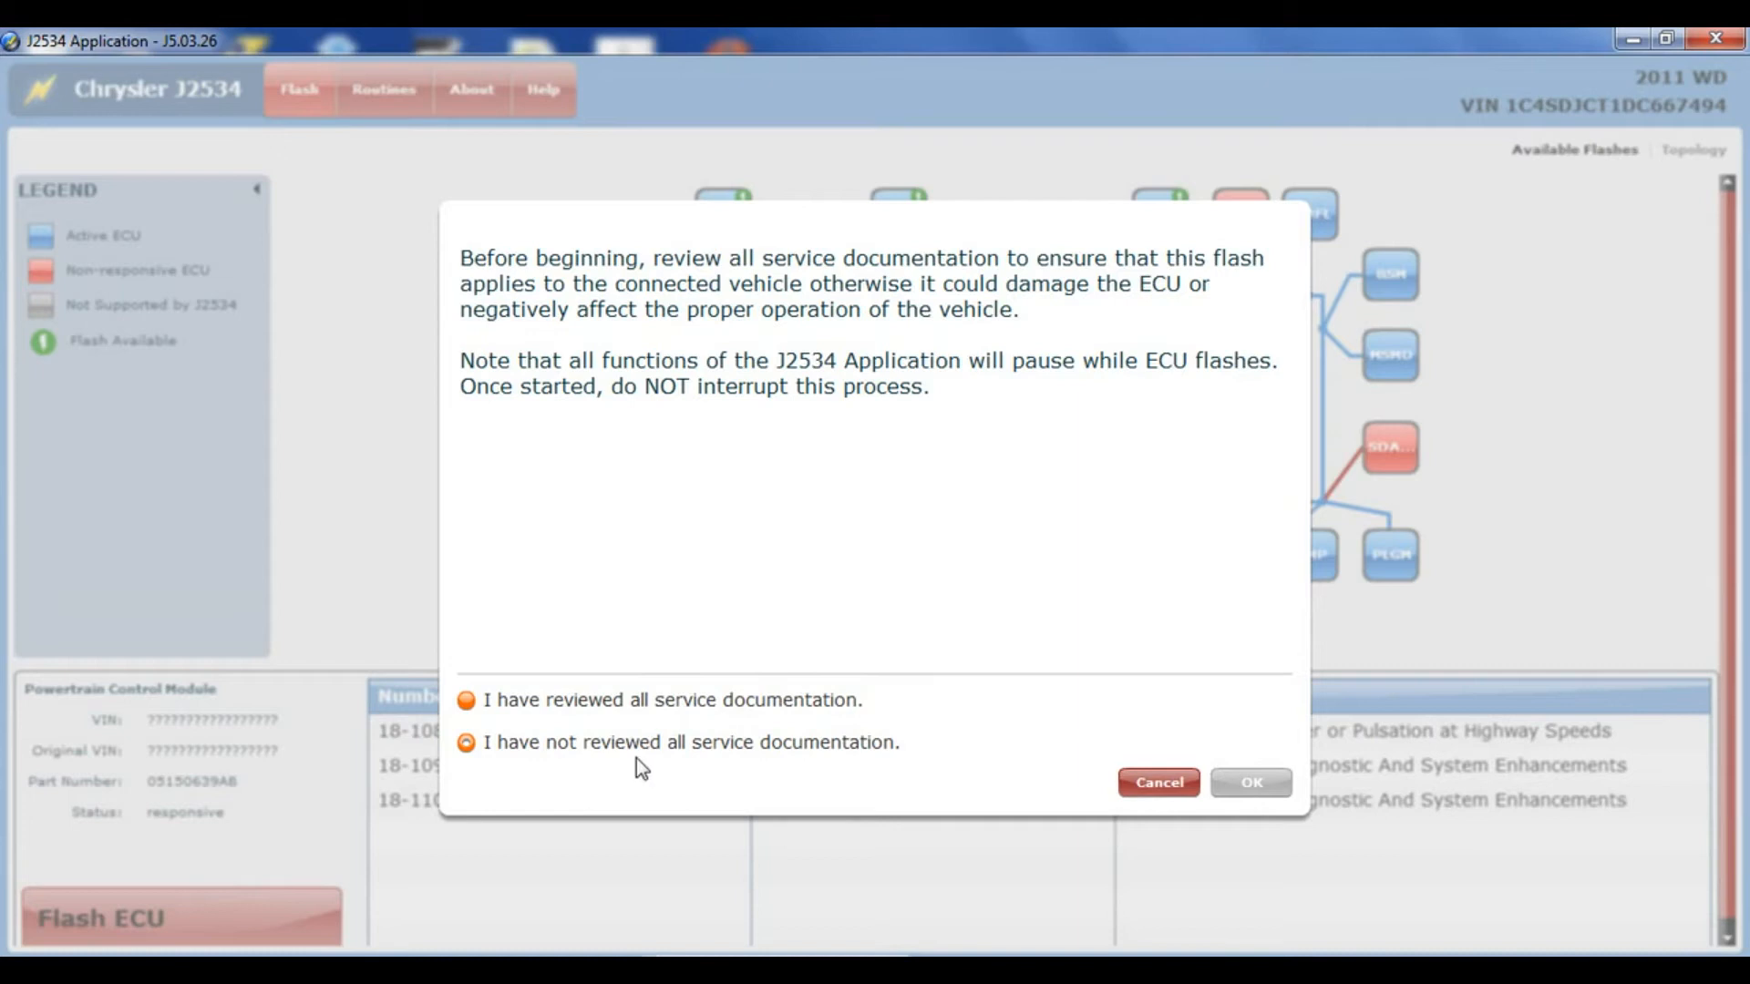
{"action": "left_click", "coordinate": [467, 700]}
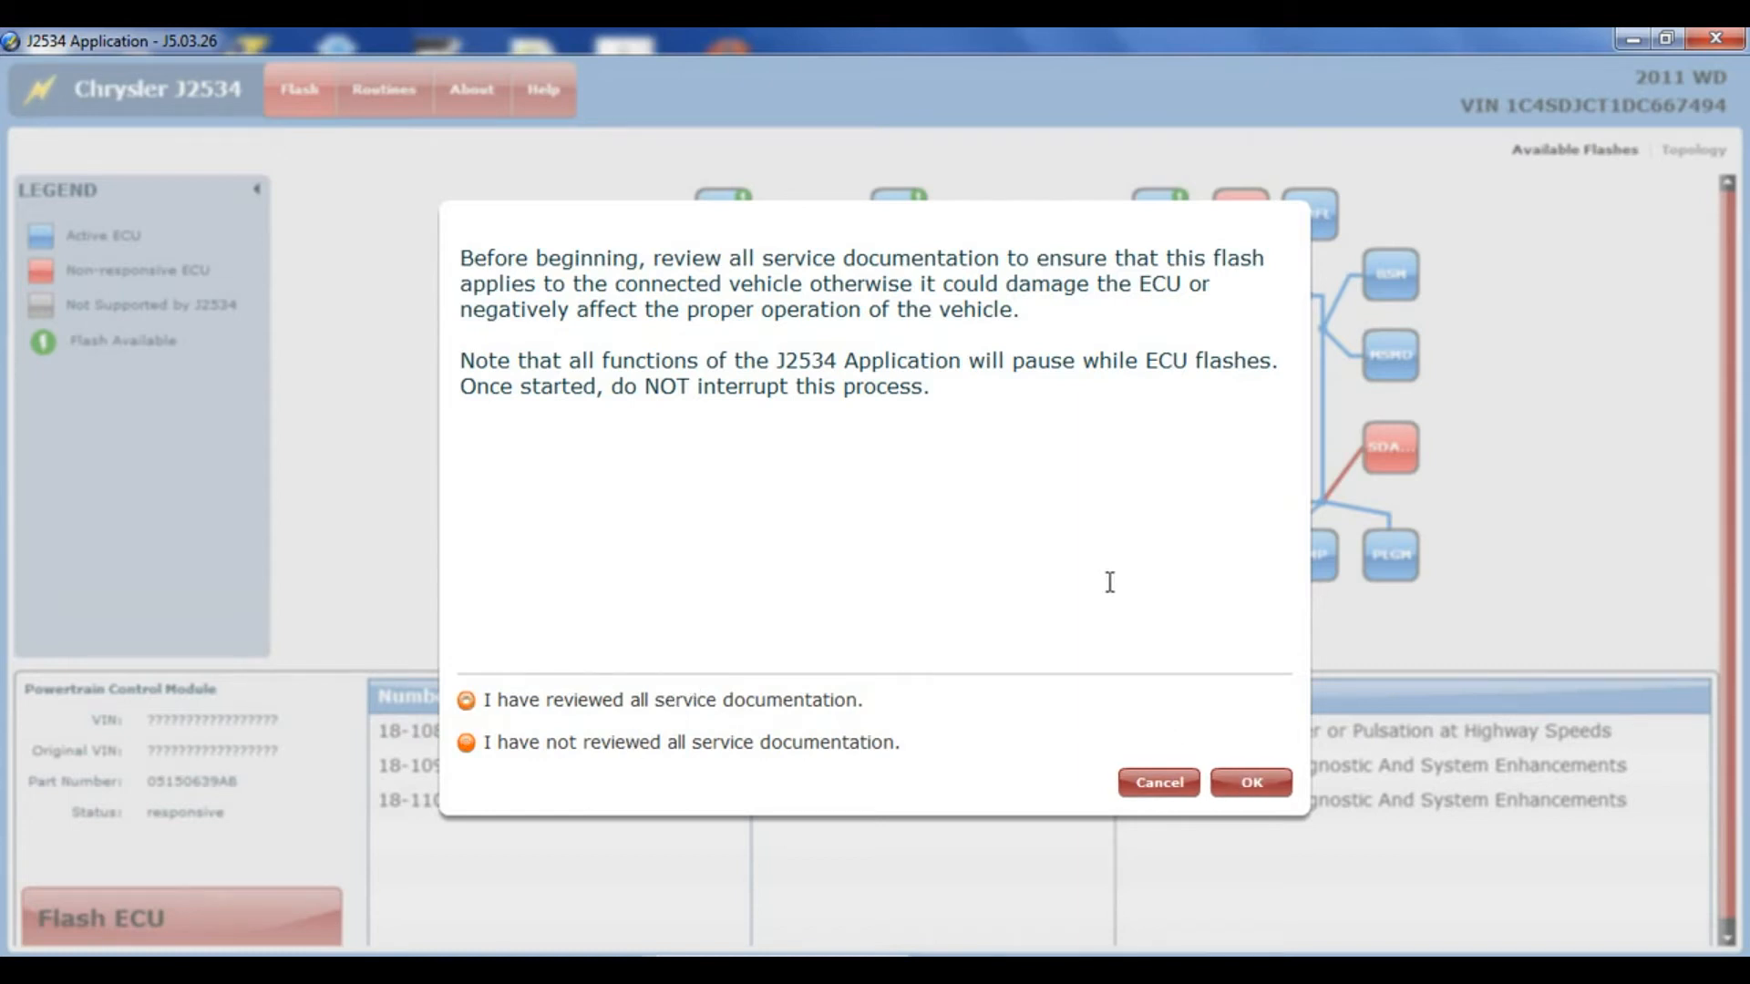
Step: Run the PCM flash to completion so its part number becomes 68170468AD
{"action": "left_click", "coordinate": [1249, 782]}
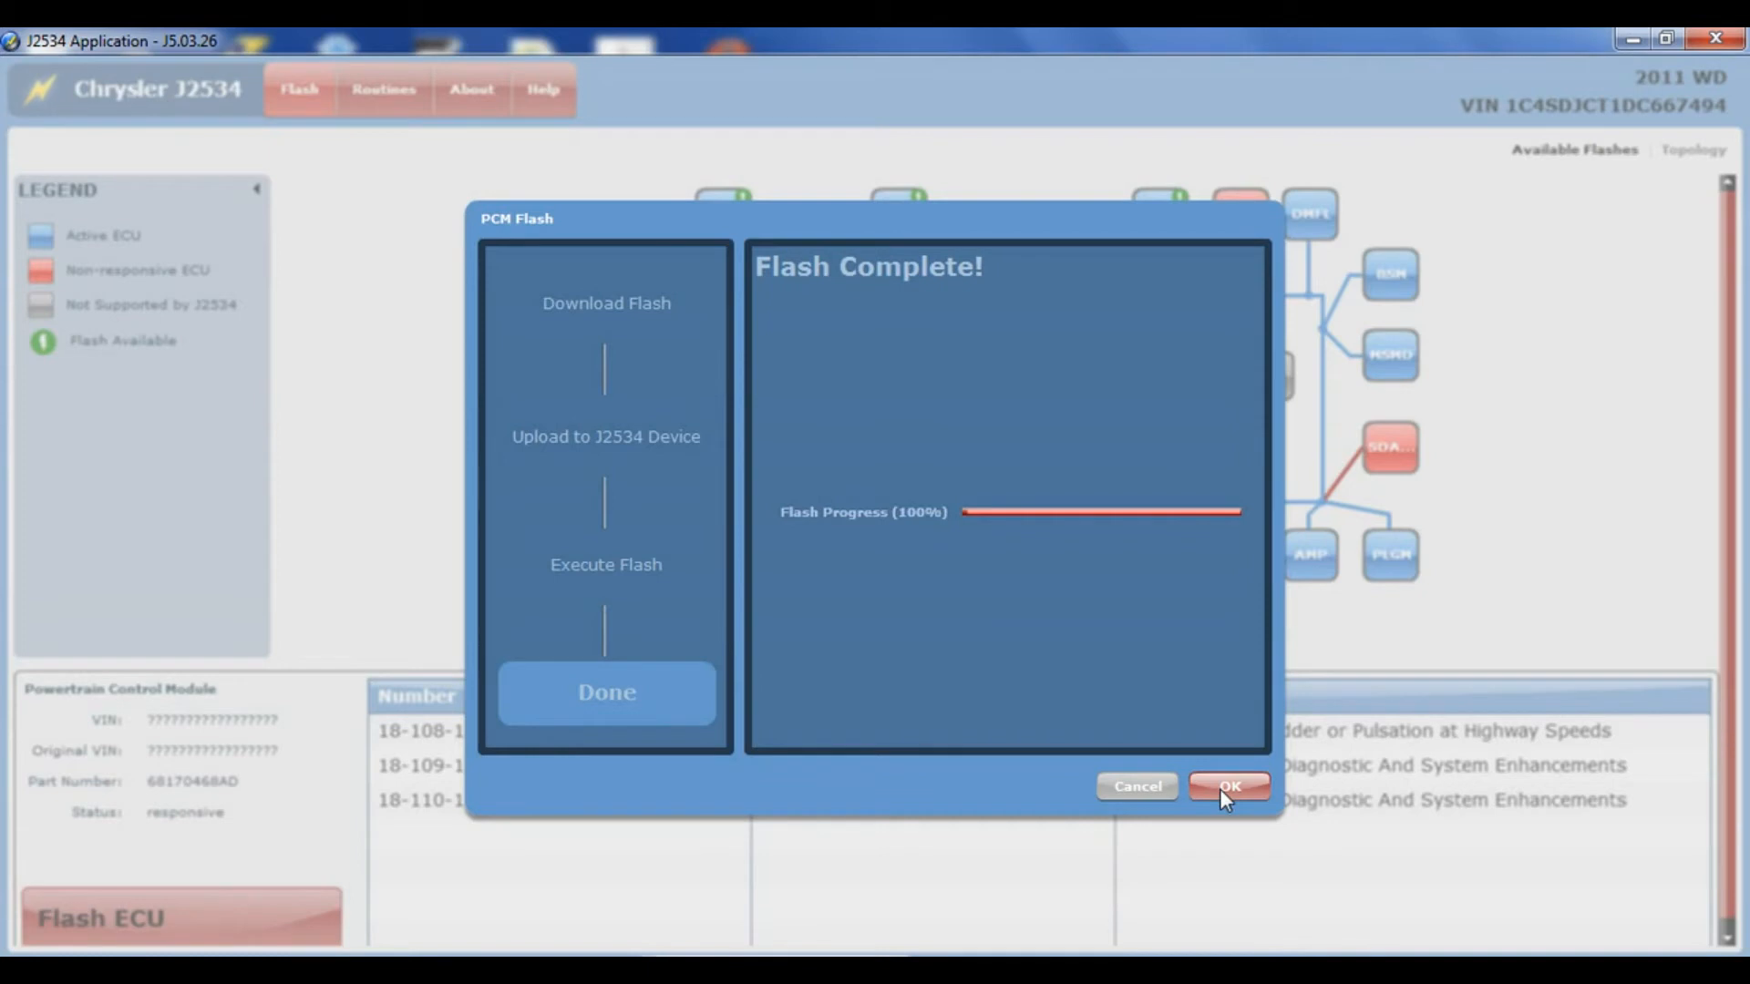
{"action": "left_click", "coordinate": [1226, 787]}
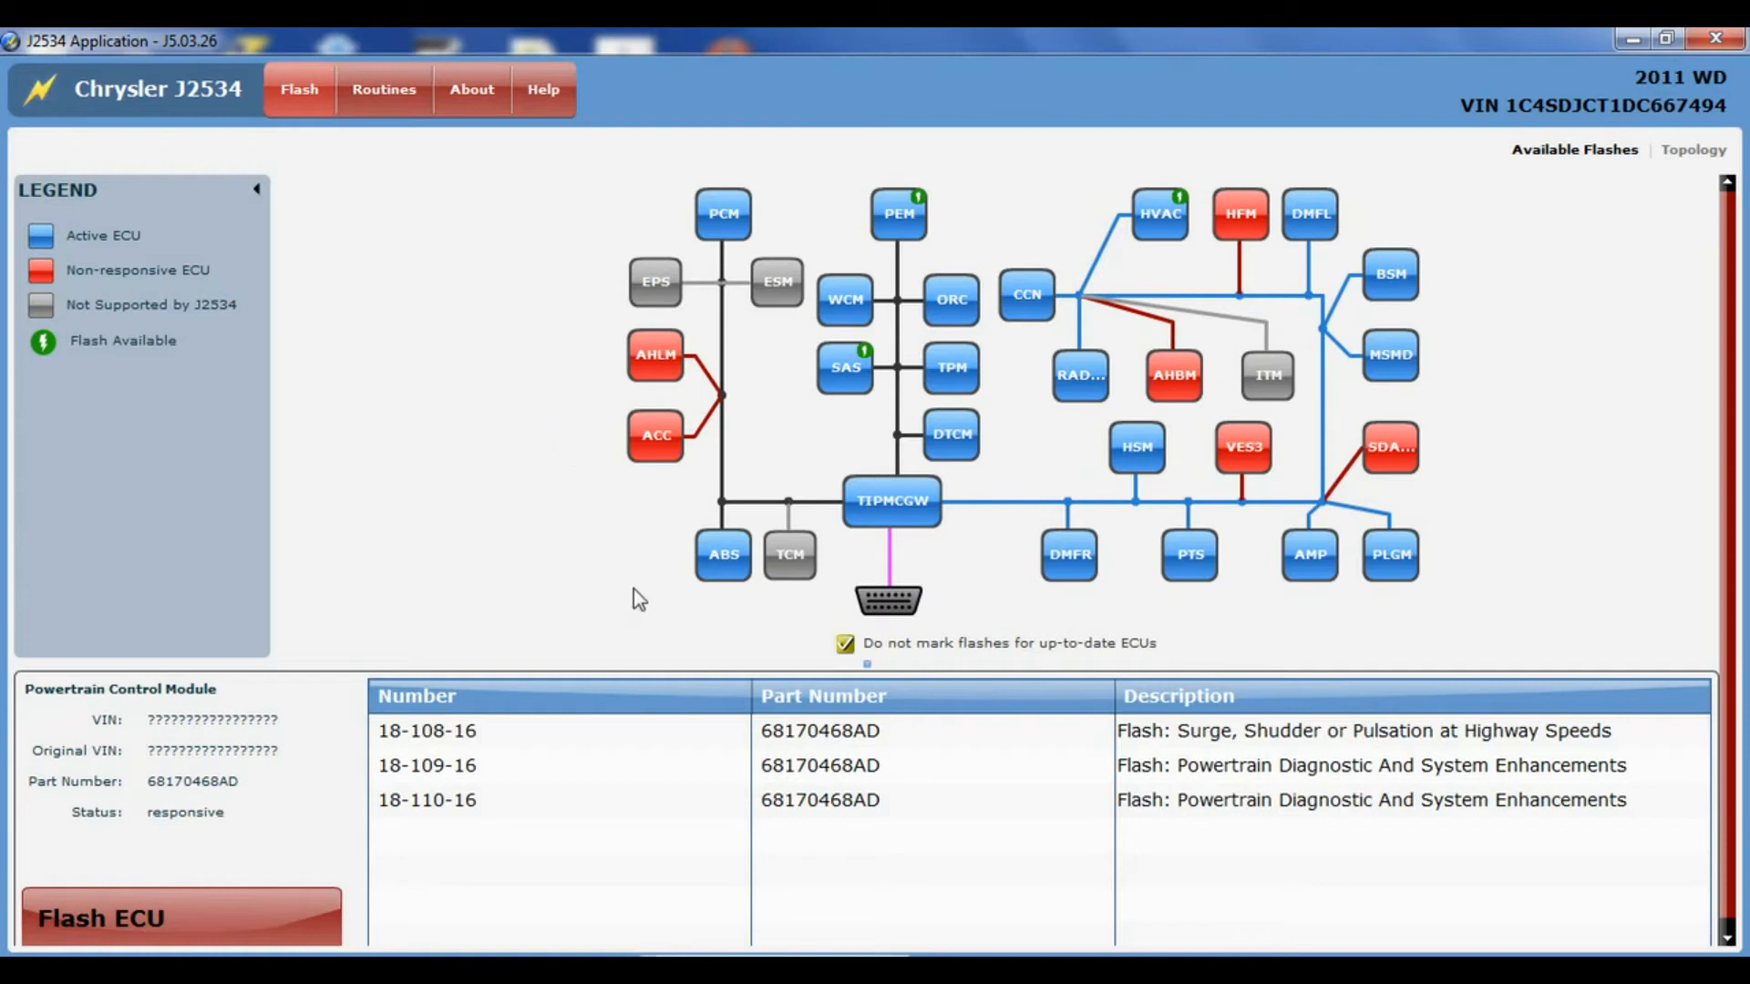
{"action": "mouse_move", "coordinate": [844, 299]}
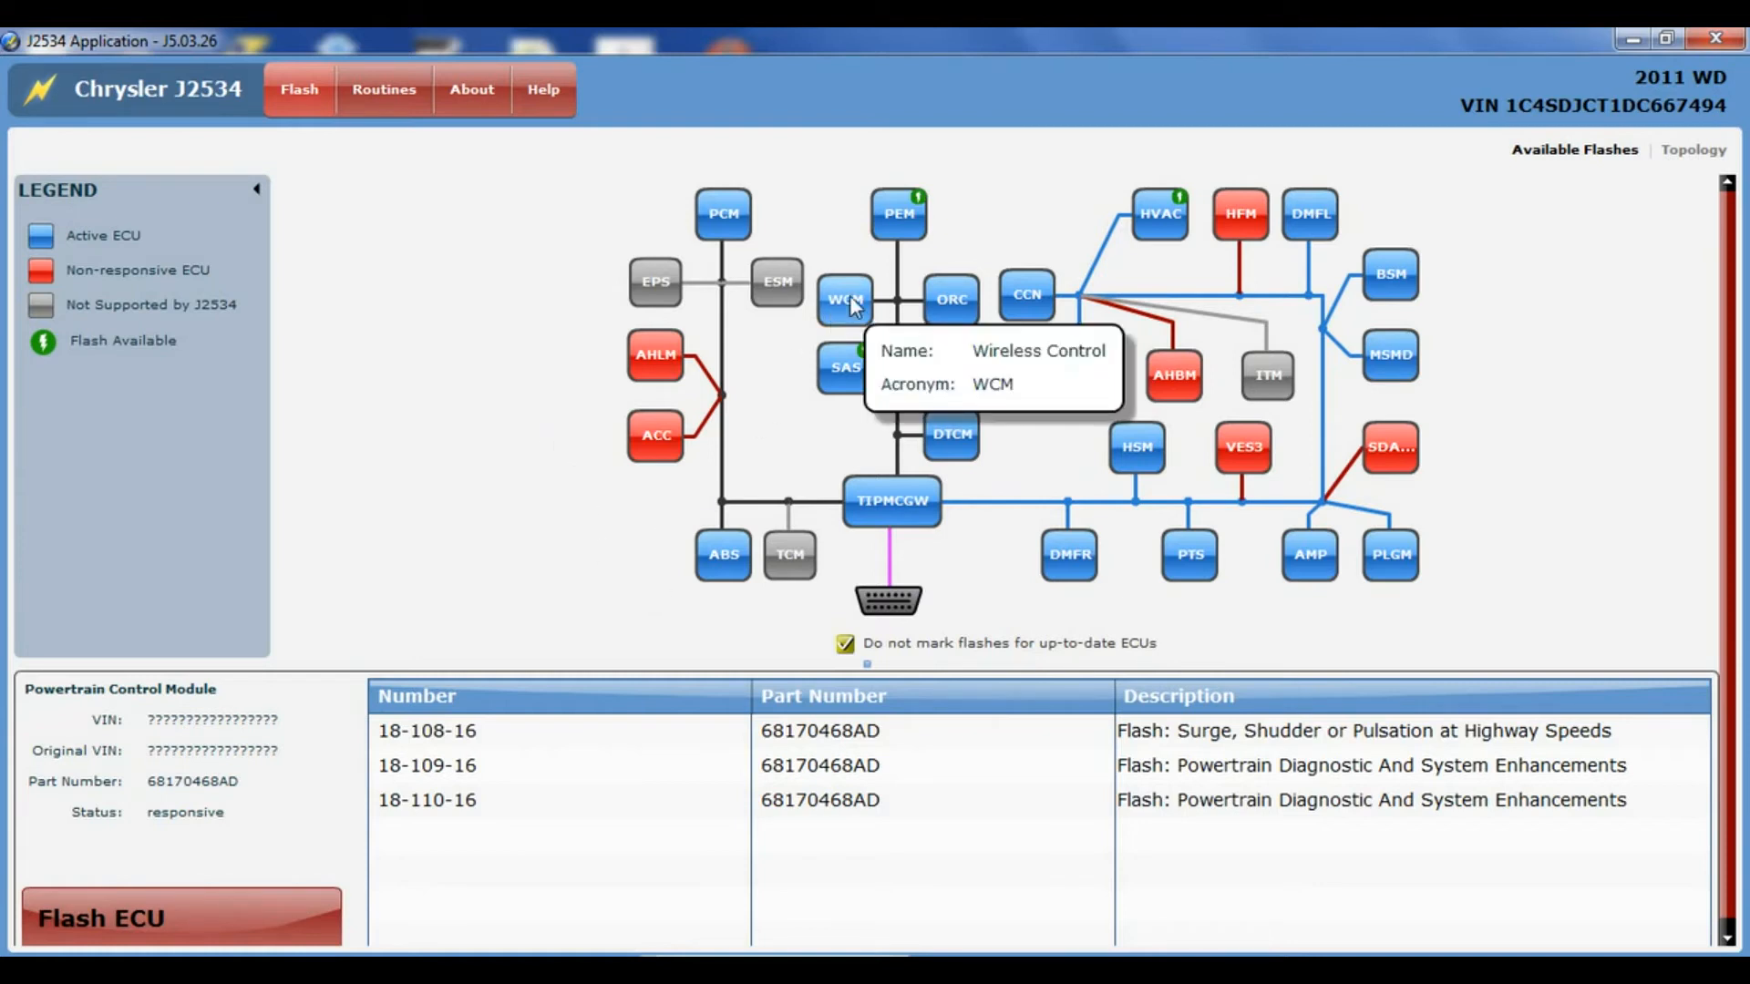
Step: Show the Wireless Control module's routine list and choose PCM Replaced
{"action": "left_click", "coordinate": [844, 299]}
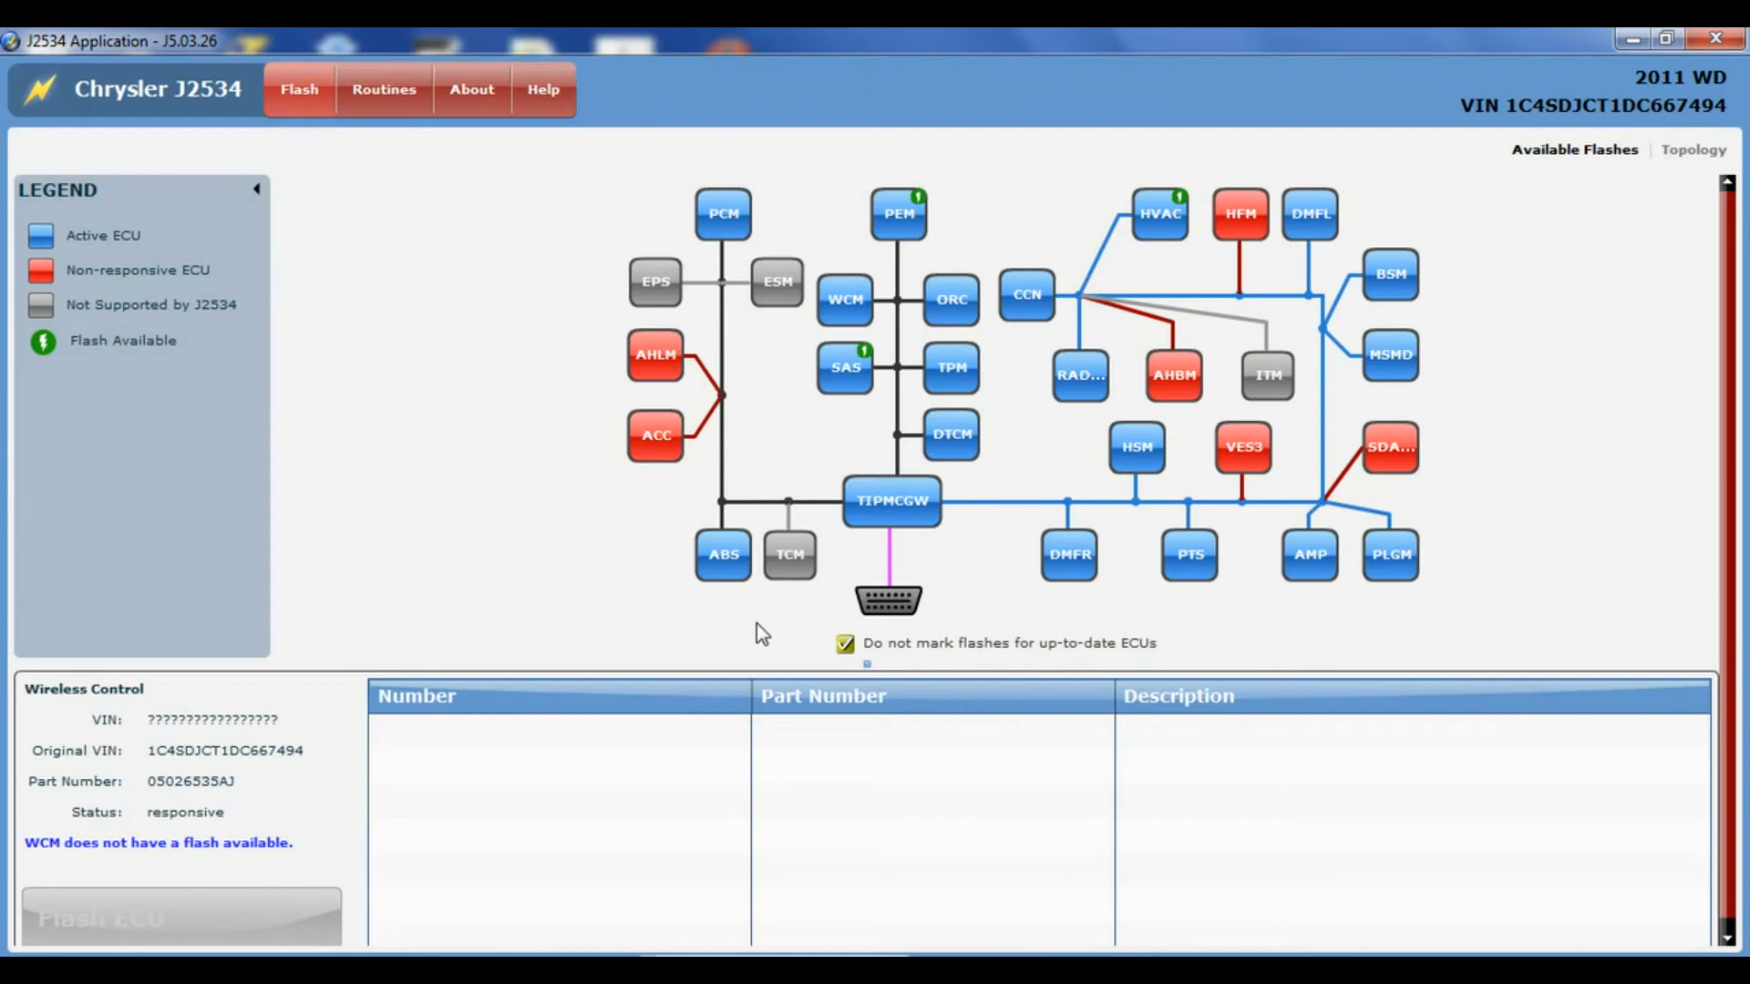
{"action": "mouse_move", "coordinate": [345, 302]}
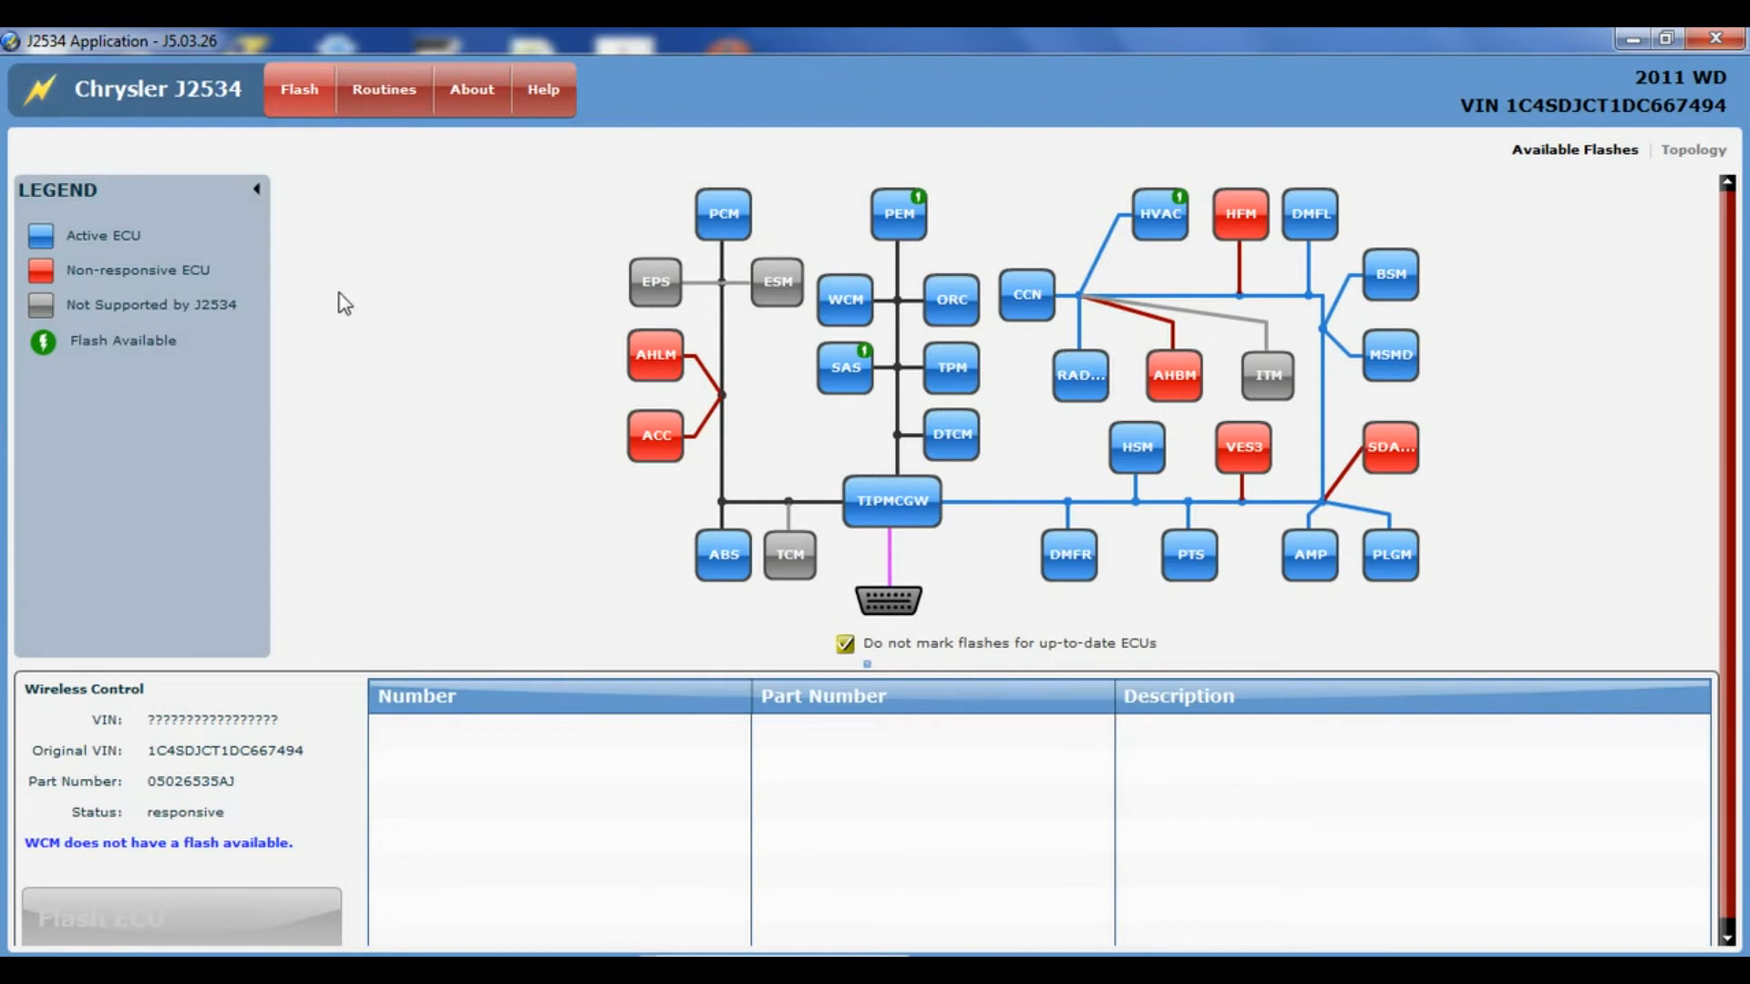
{"action": "left_click", "coordinate": [383, 89]}
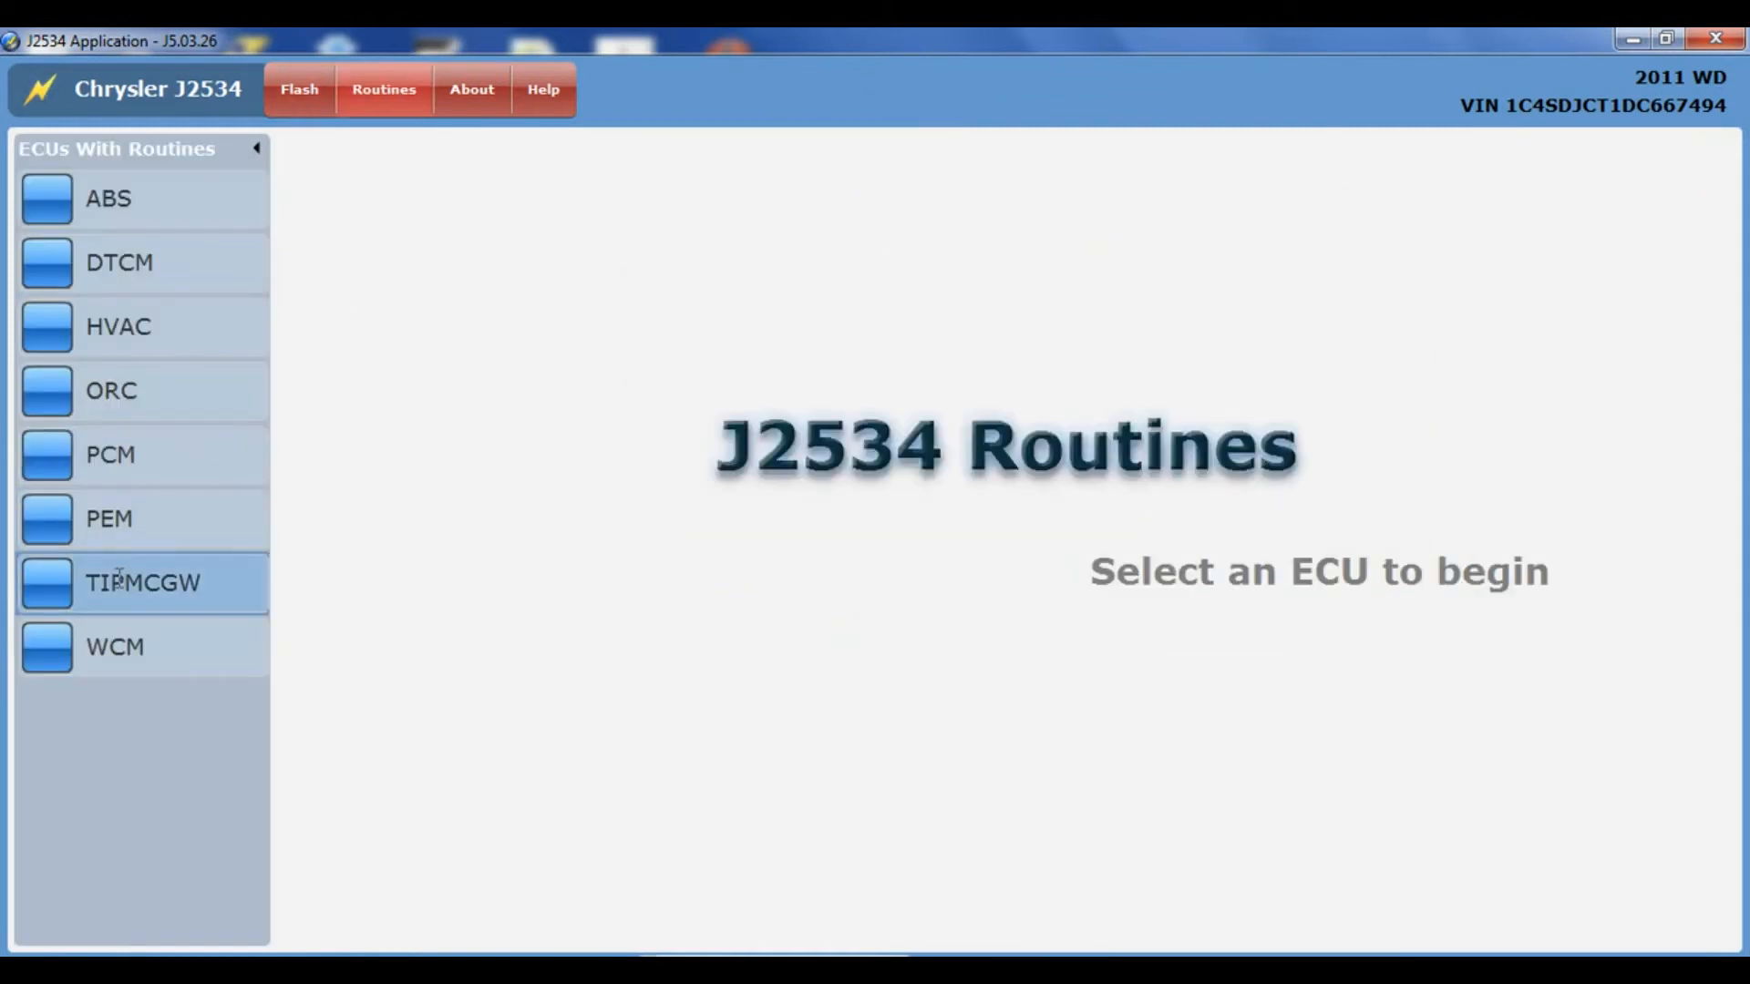
{"action": "left_click", "coordinate": [115, 647]}
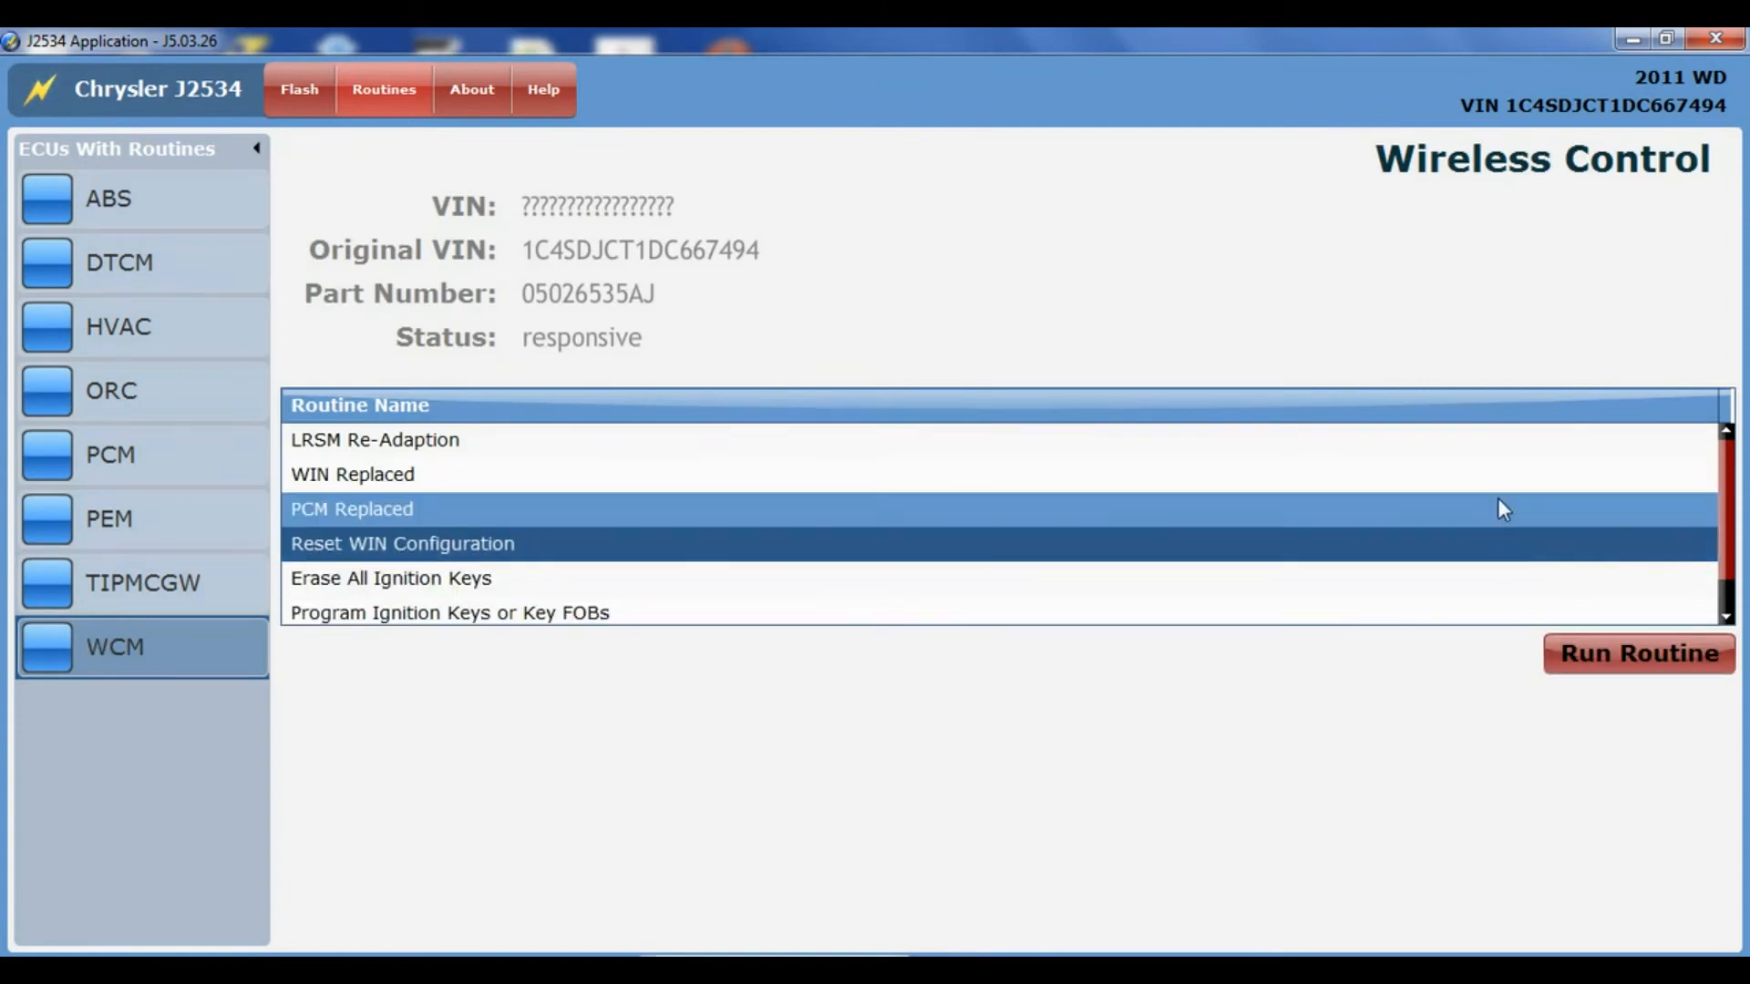
{"action": "left_click", "coordinate": [352, 508]}
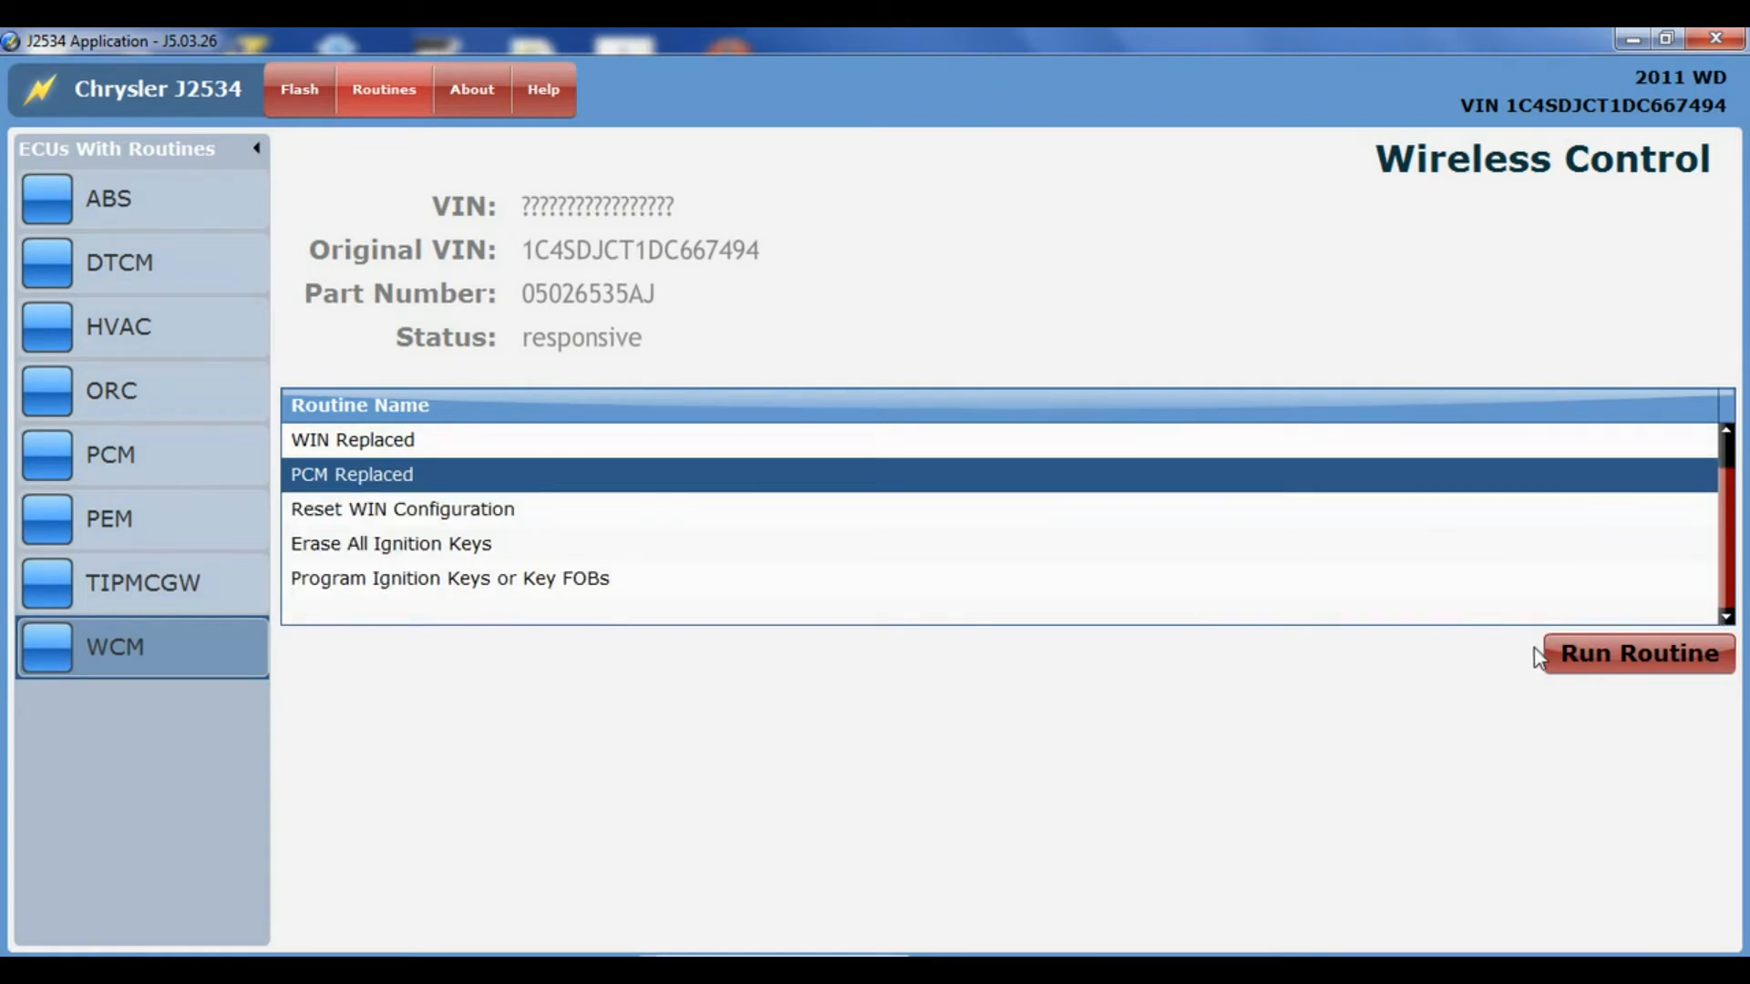
{"action": "left_click", "coordinate": [1637, 652]}
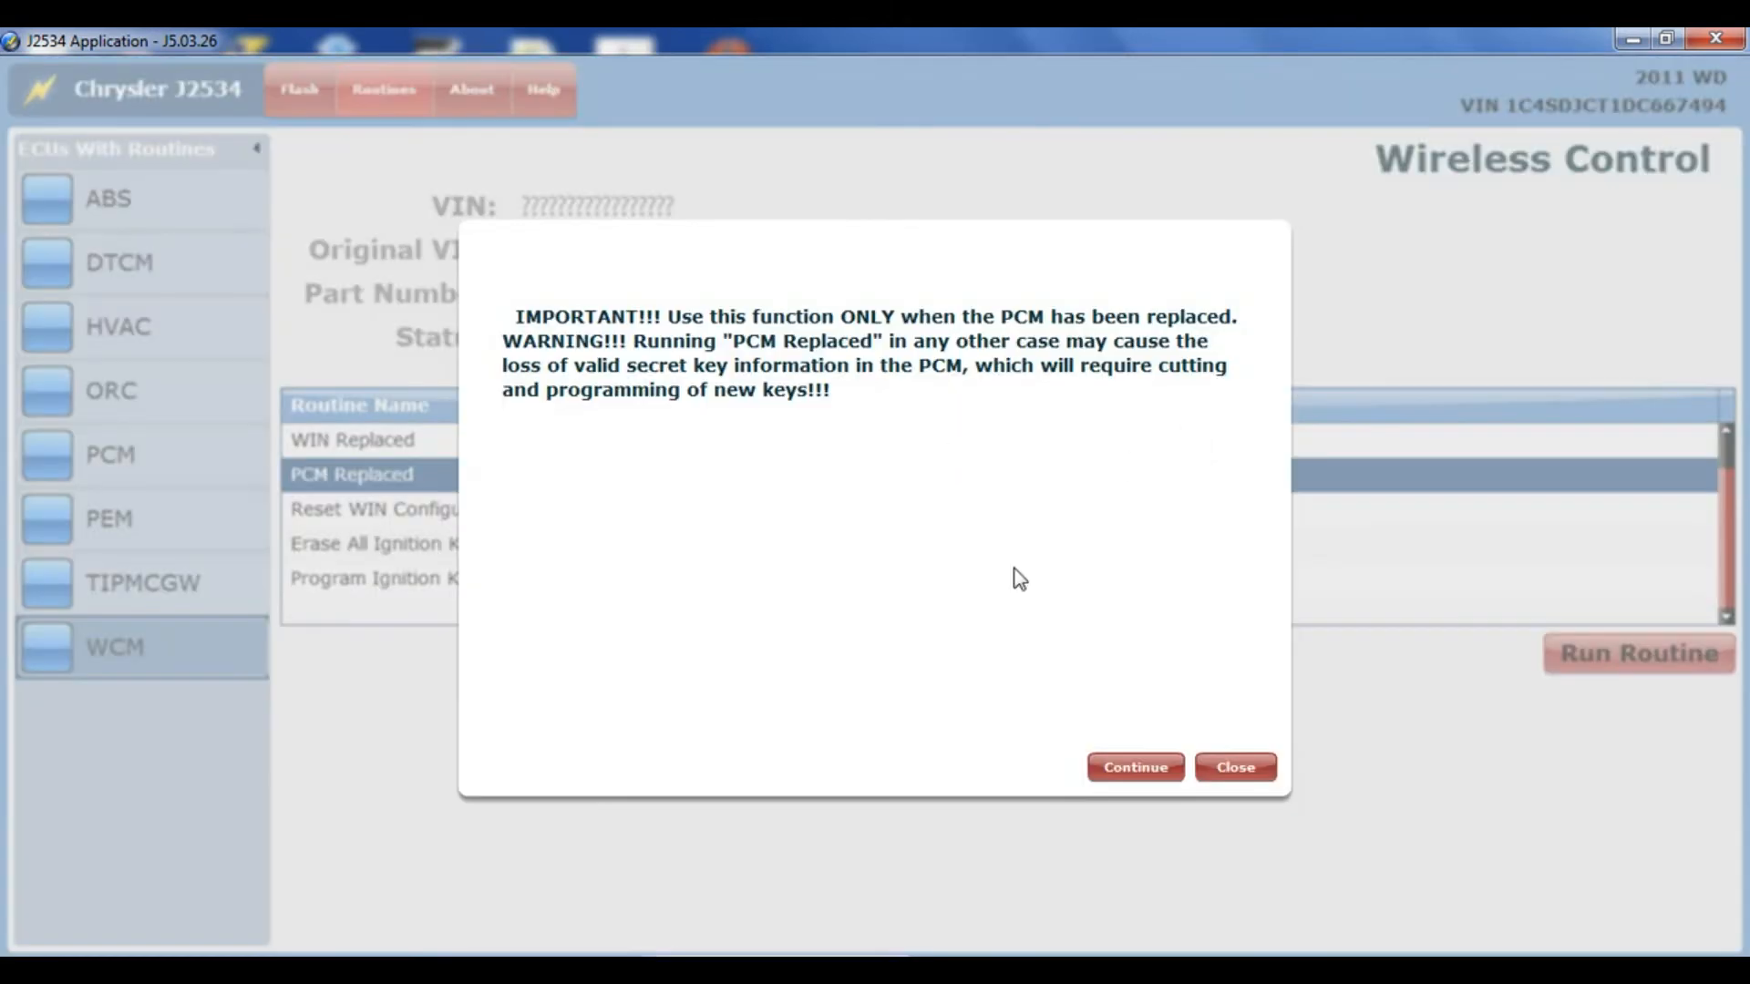
{"action": "left_click", "coordinate": [1134, 767]}
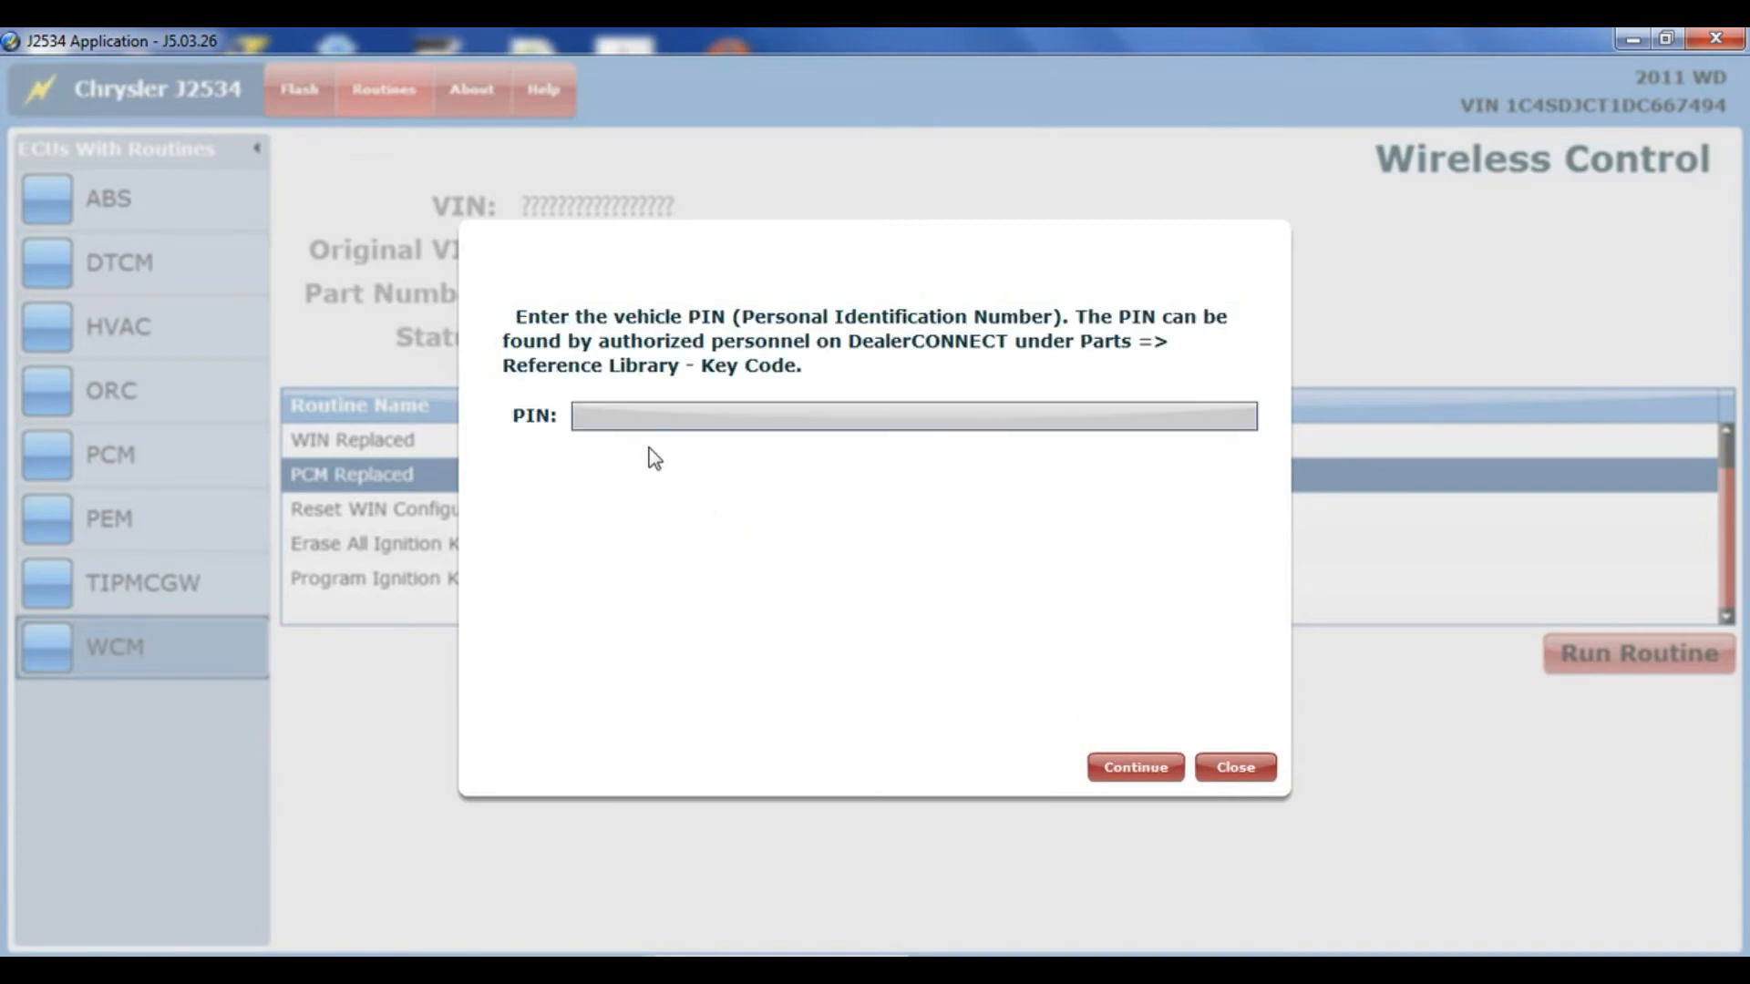
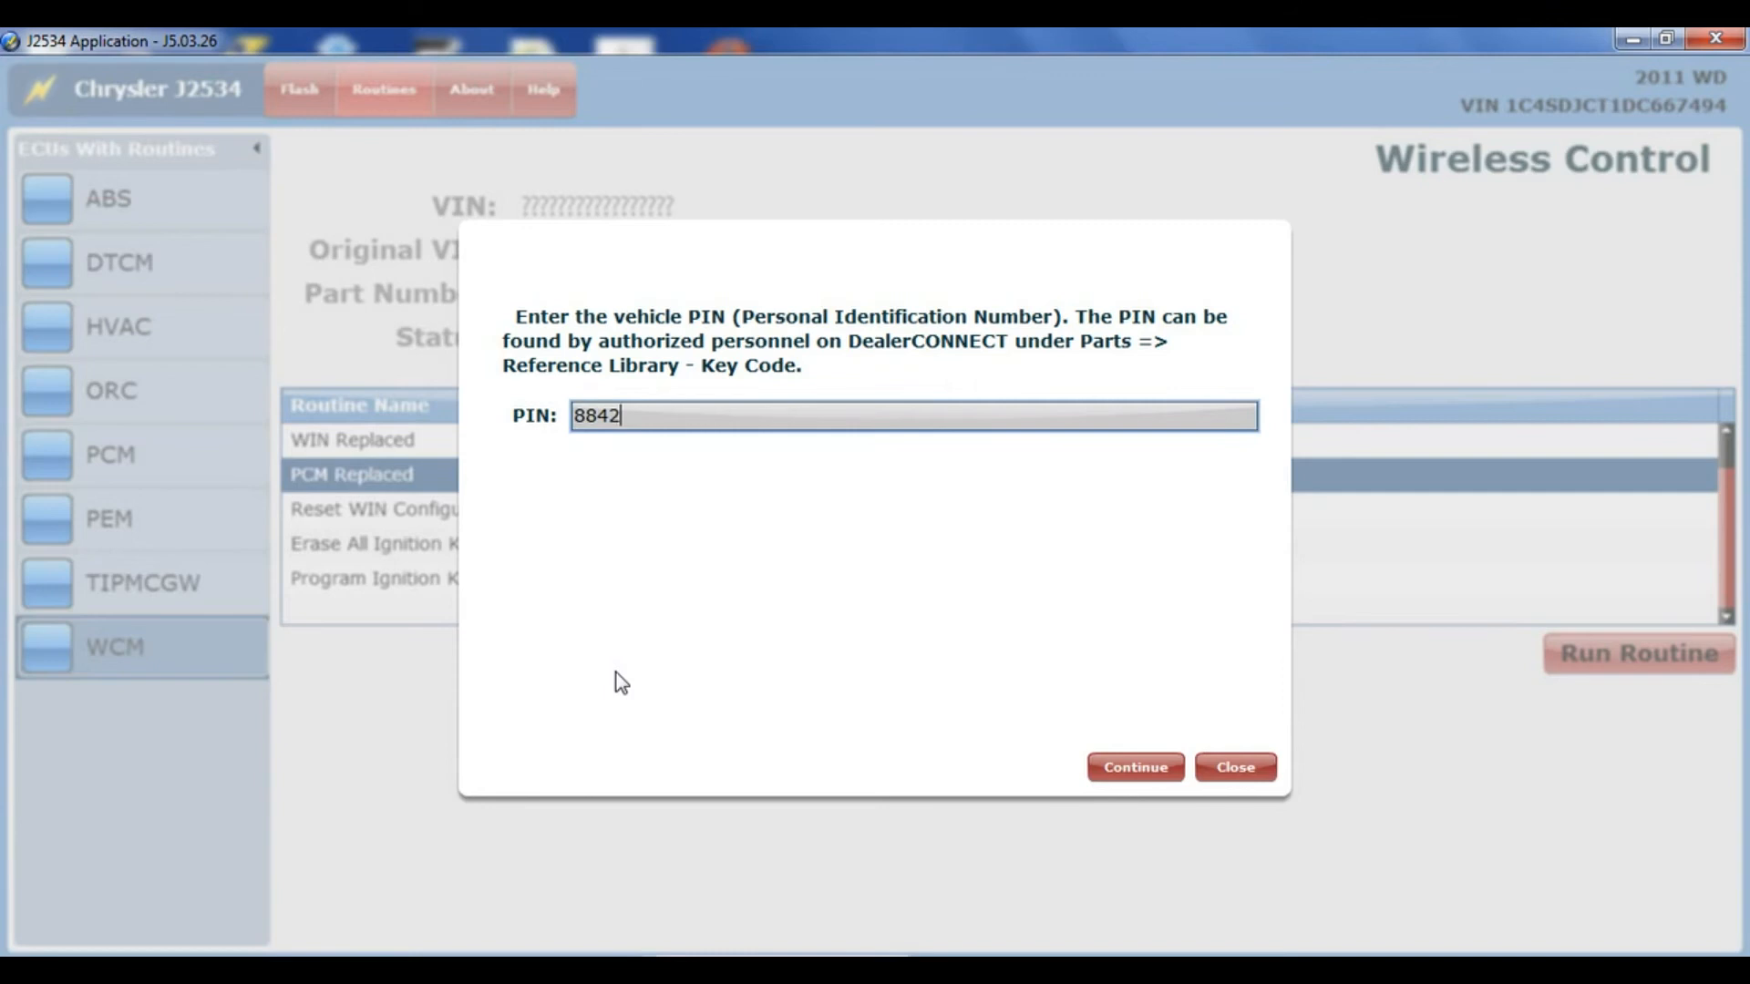
{"action": "left_click", "coordinate": [1134, 767]}
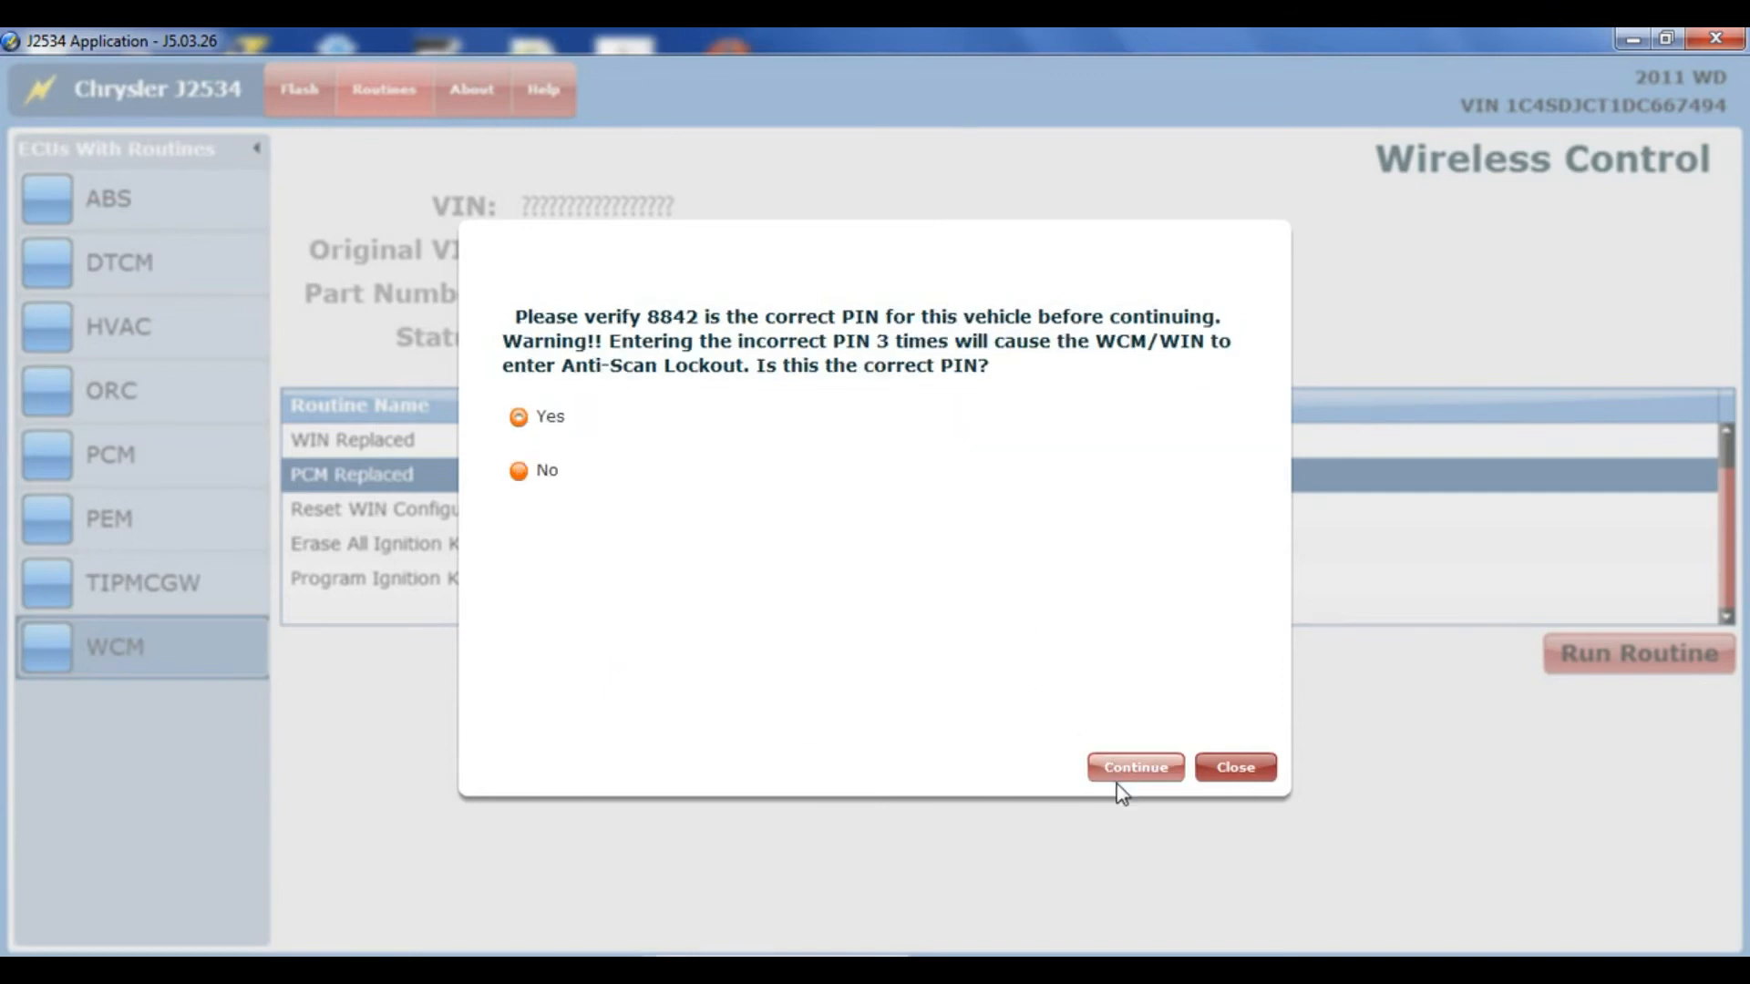
{"action": "left_click", "coordinate": [1134, 767]}
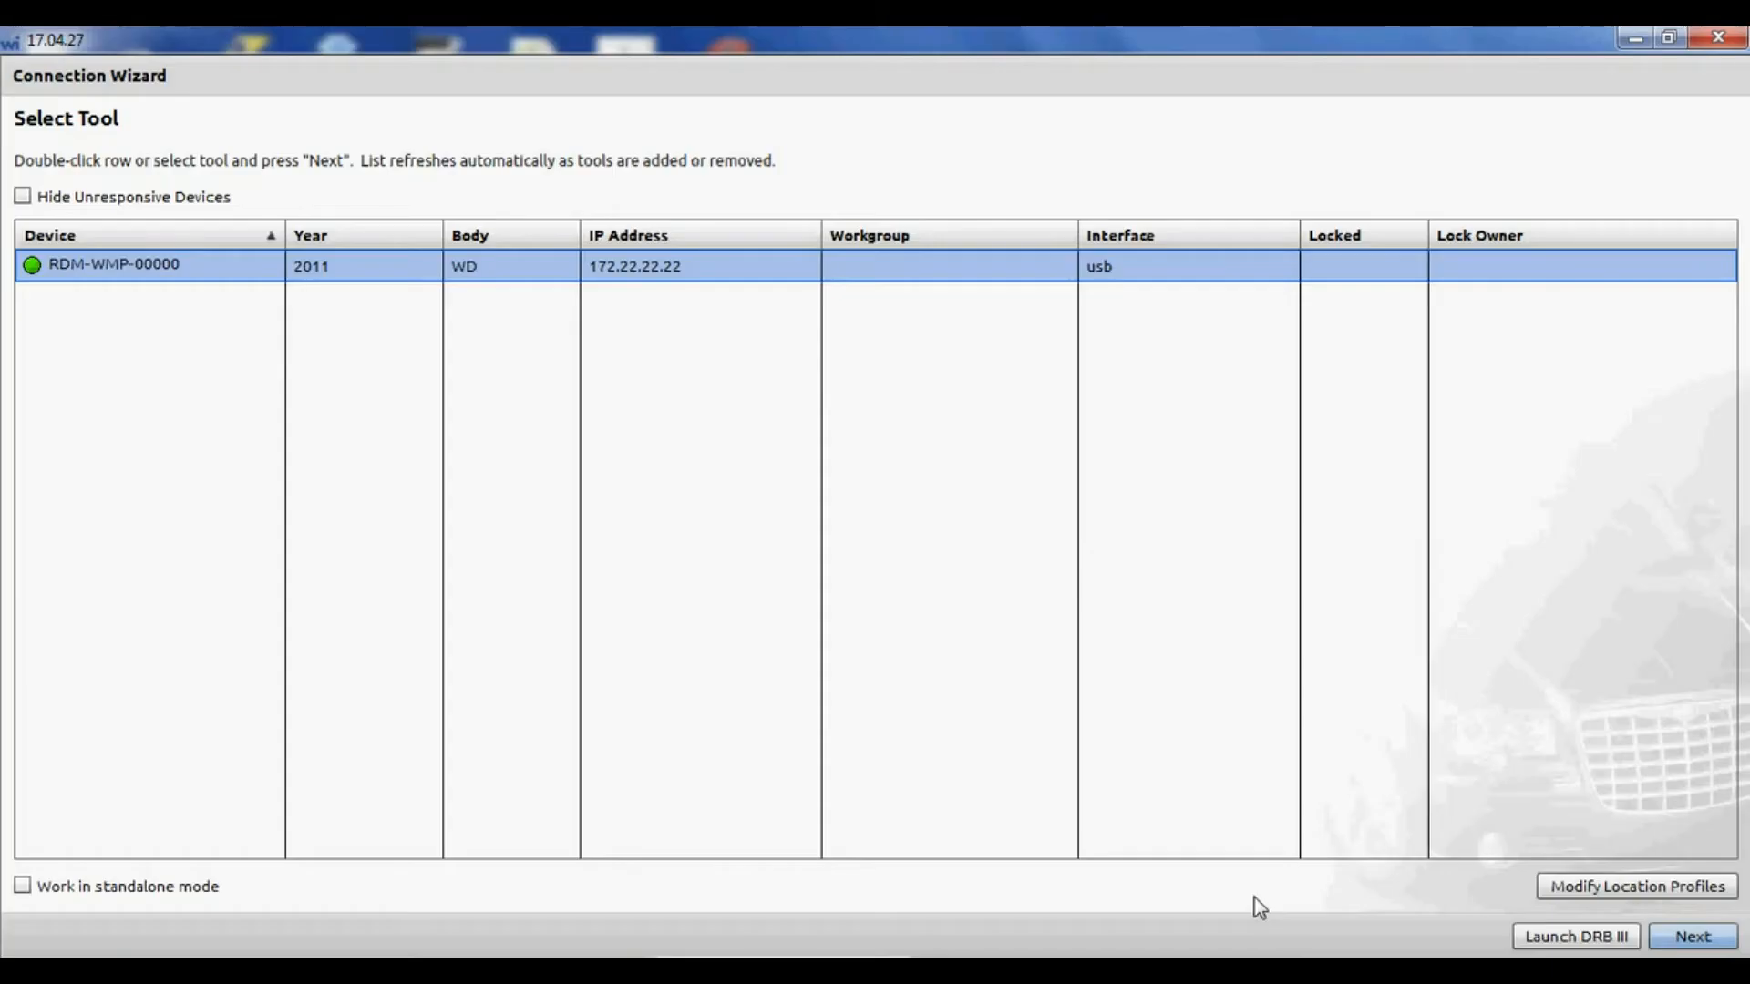
Step: Connect wiTECH to the listed 2011 WD RDM-WMP device to reach Vehicle View
{"action": "left_click", "coordinate": [1691, 937]}
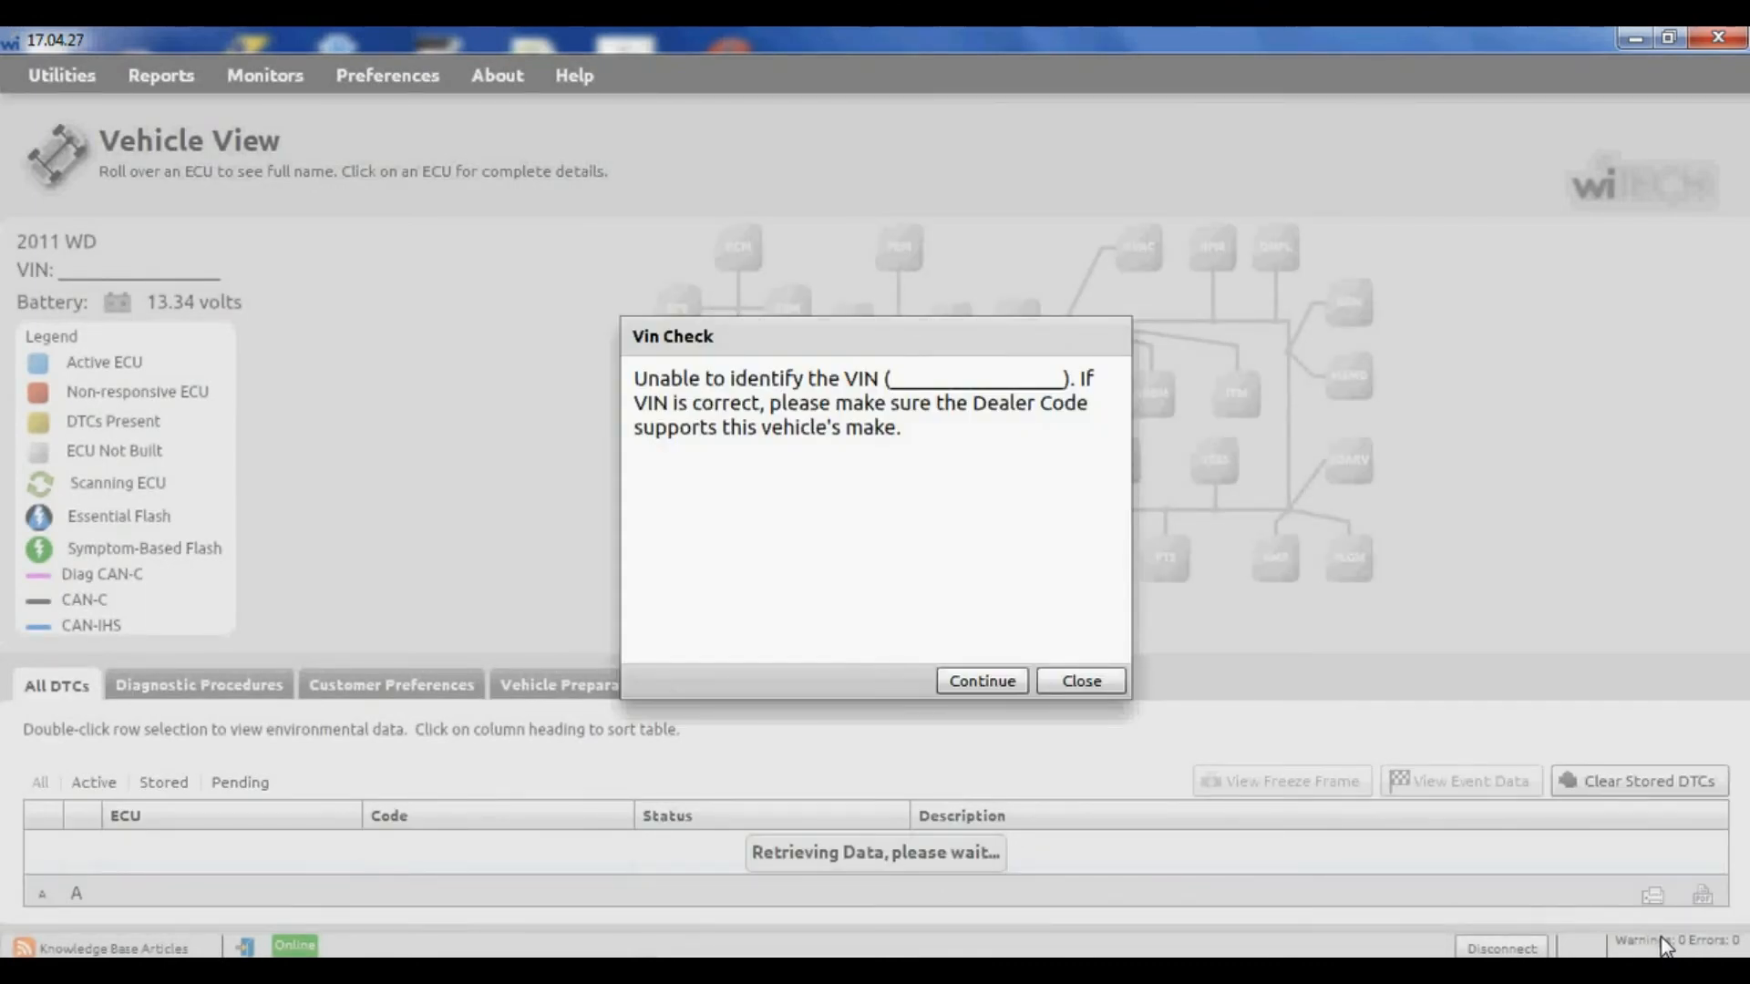
Step: Complete the VIN check prompts and dismiss the session-only VIN notice
{"action": "left_click", "coordinate": [980, 680]}
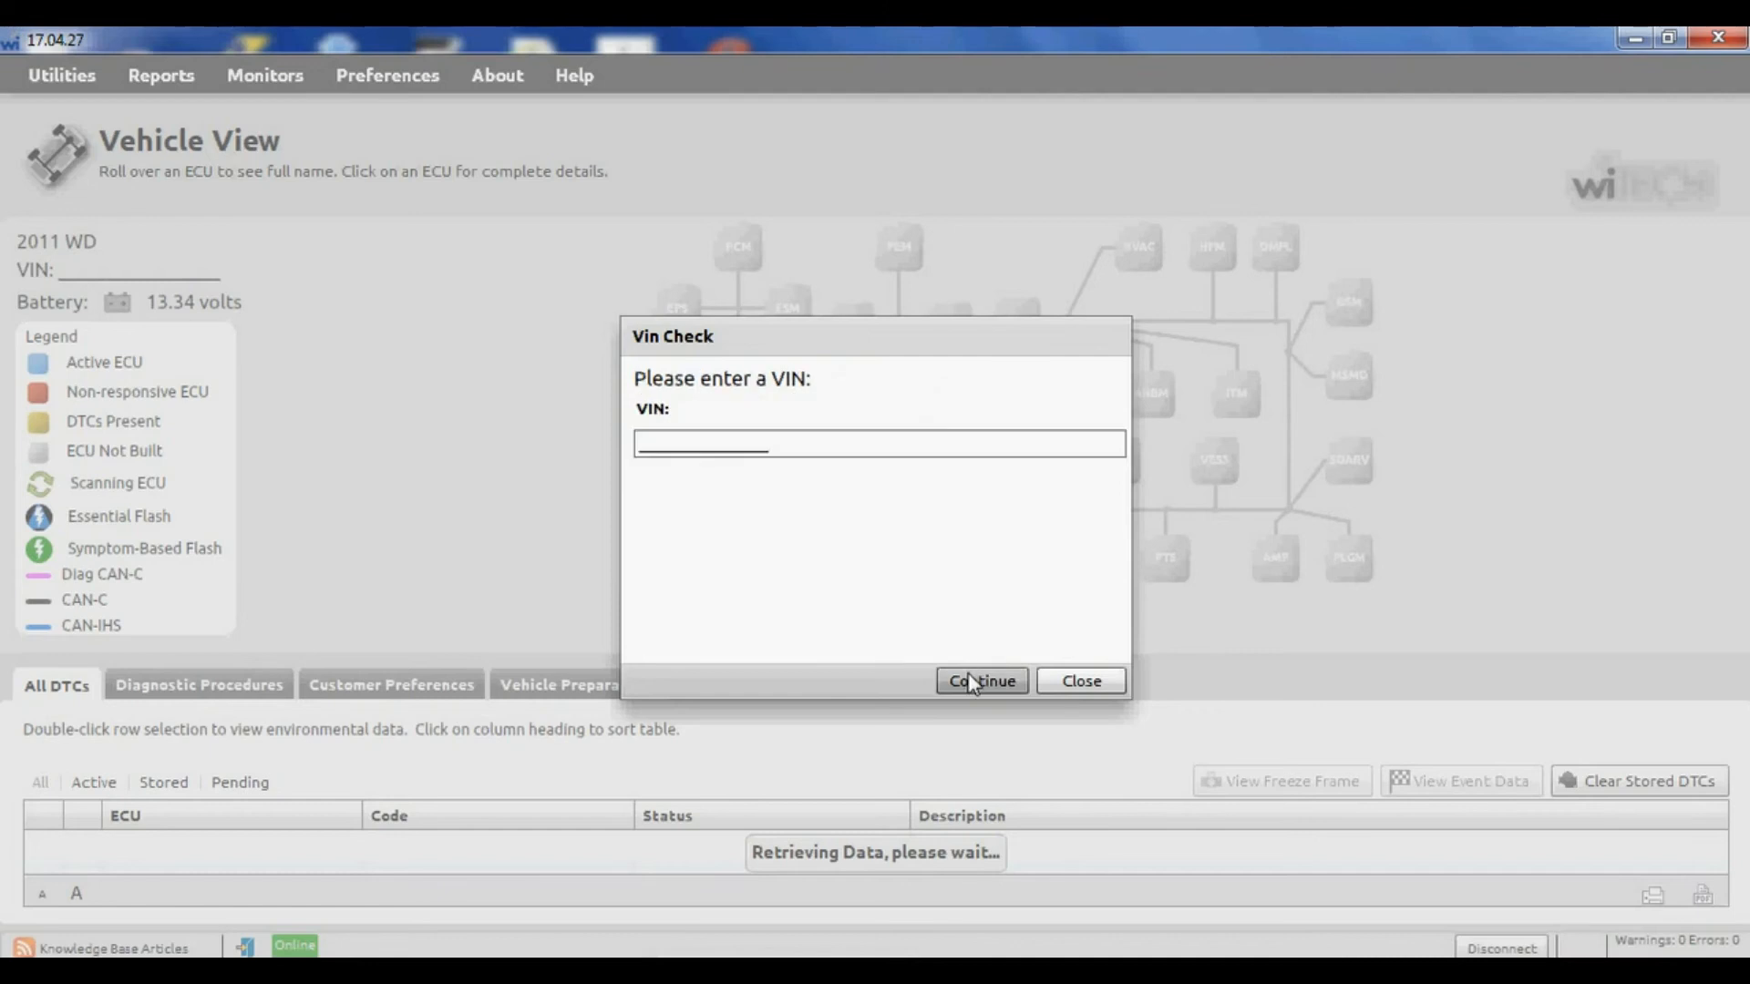
{"action": "left_click", "coordinate": [981, 680]}
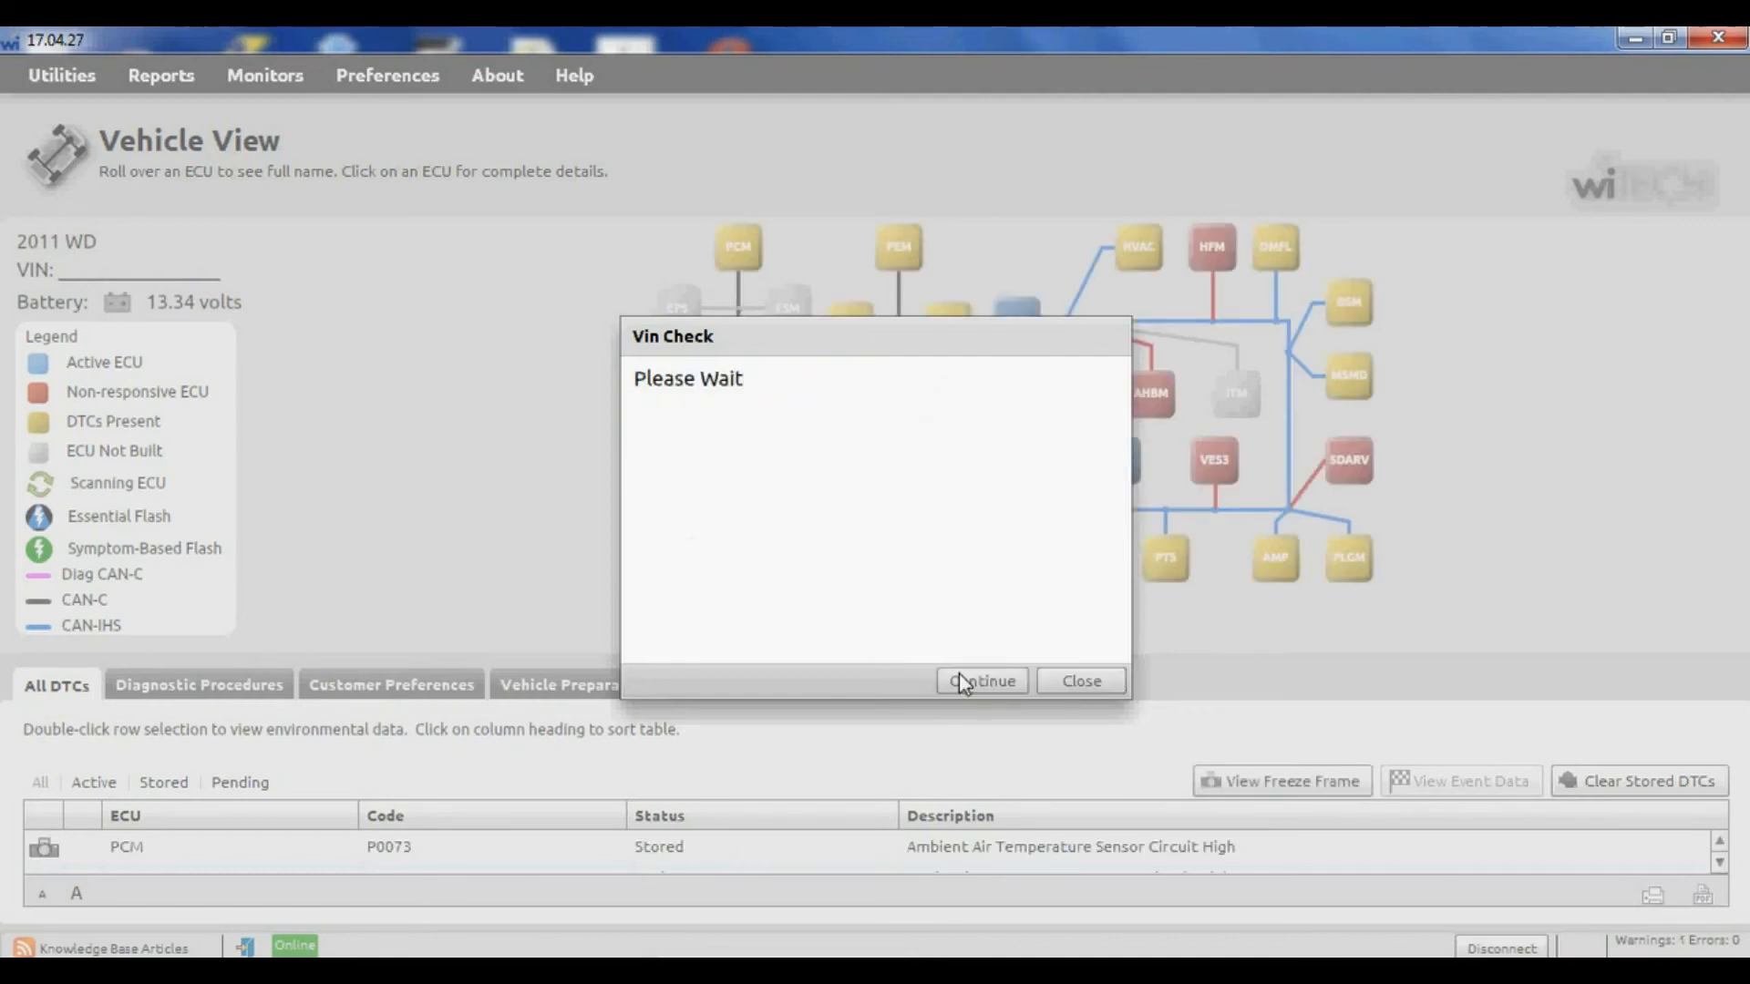
{"action": "left_click", "coordinate": [981, 680]}
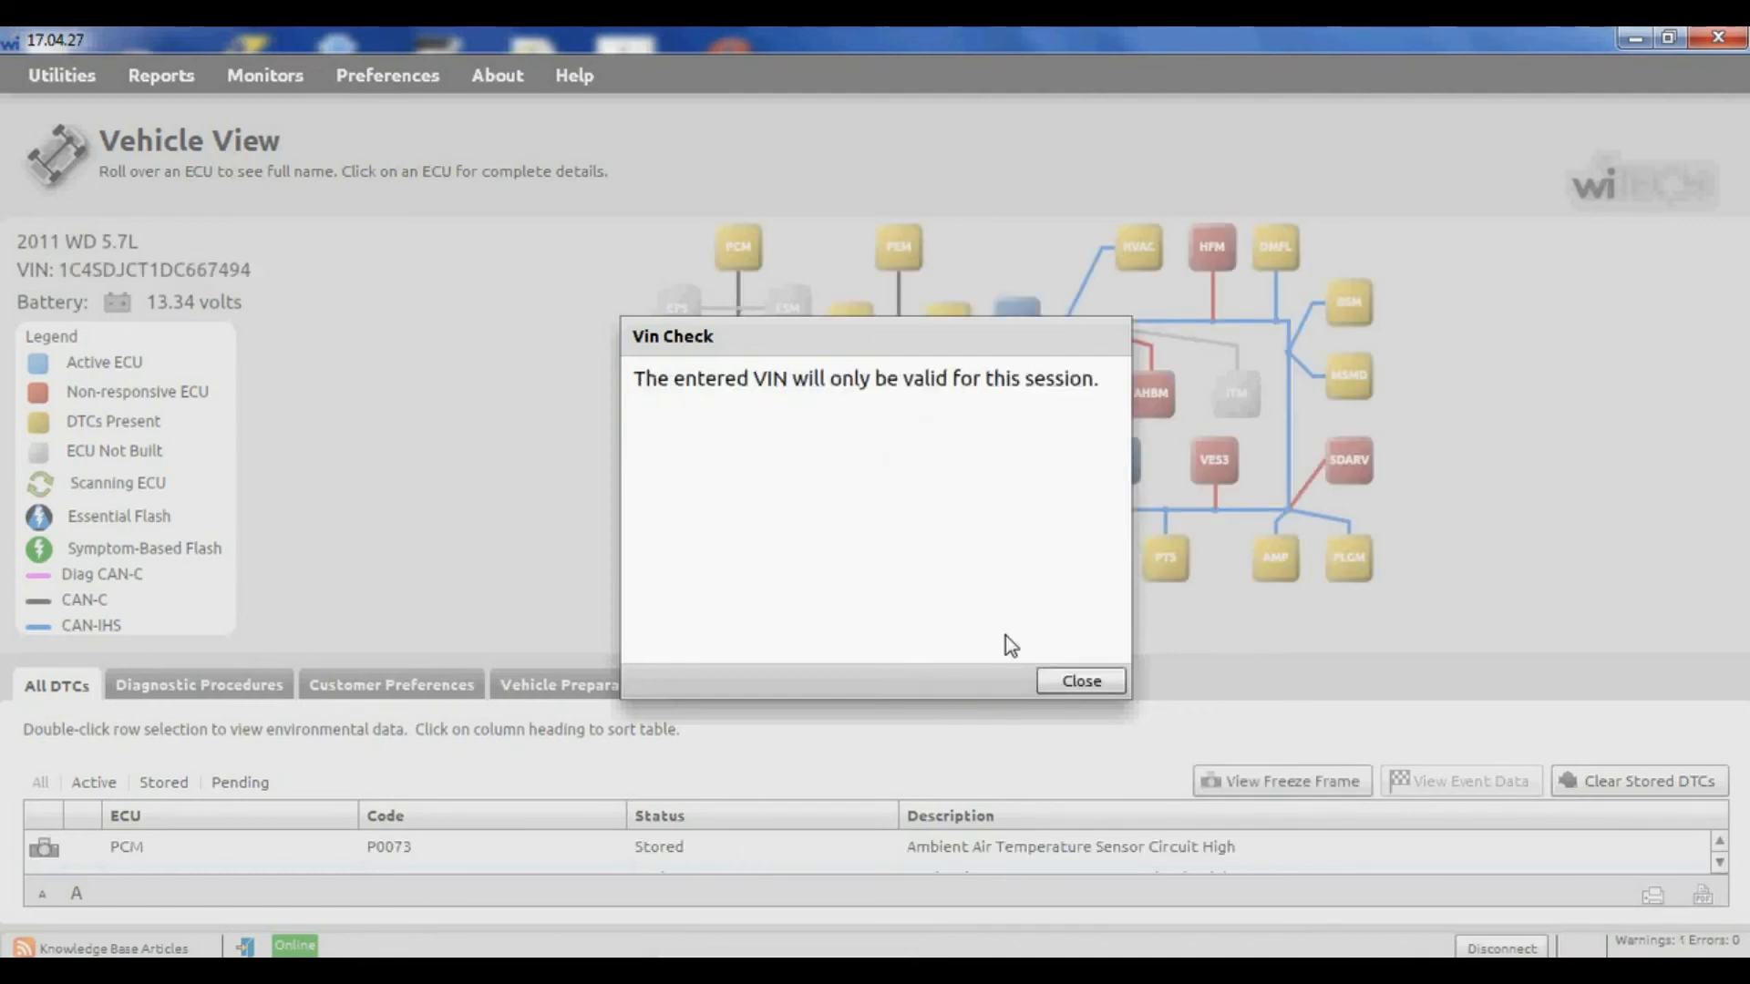
{"action": "left_click", "coordinate": [1077, 680]}
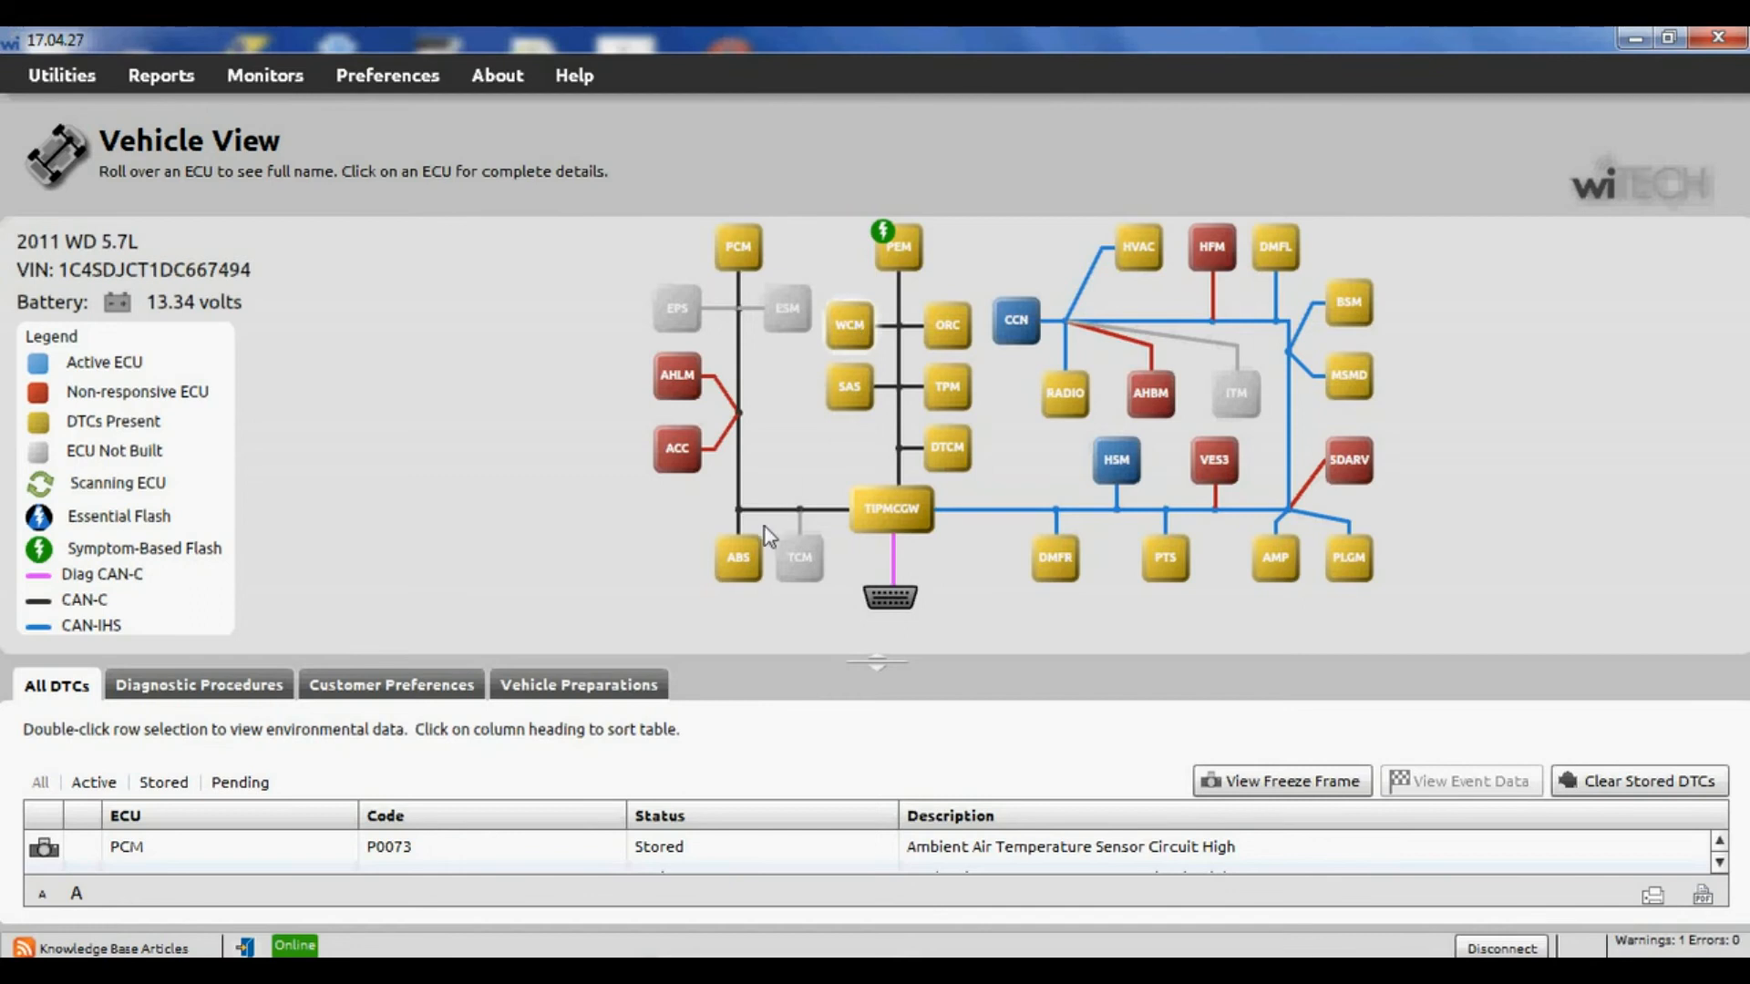
Step: Select the WCM node and bring up its PCM Replaced routine from Misc Functions
{"action": "left_click", "coordinate": [850, 324]}
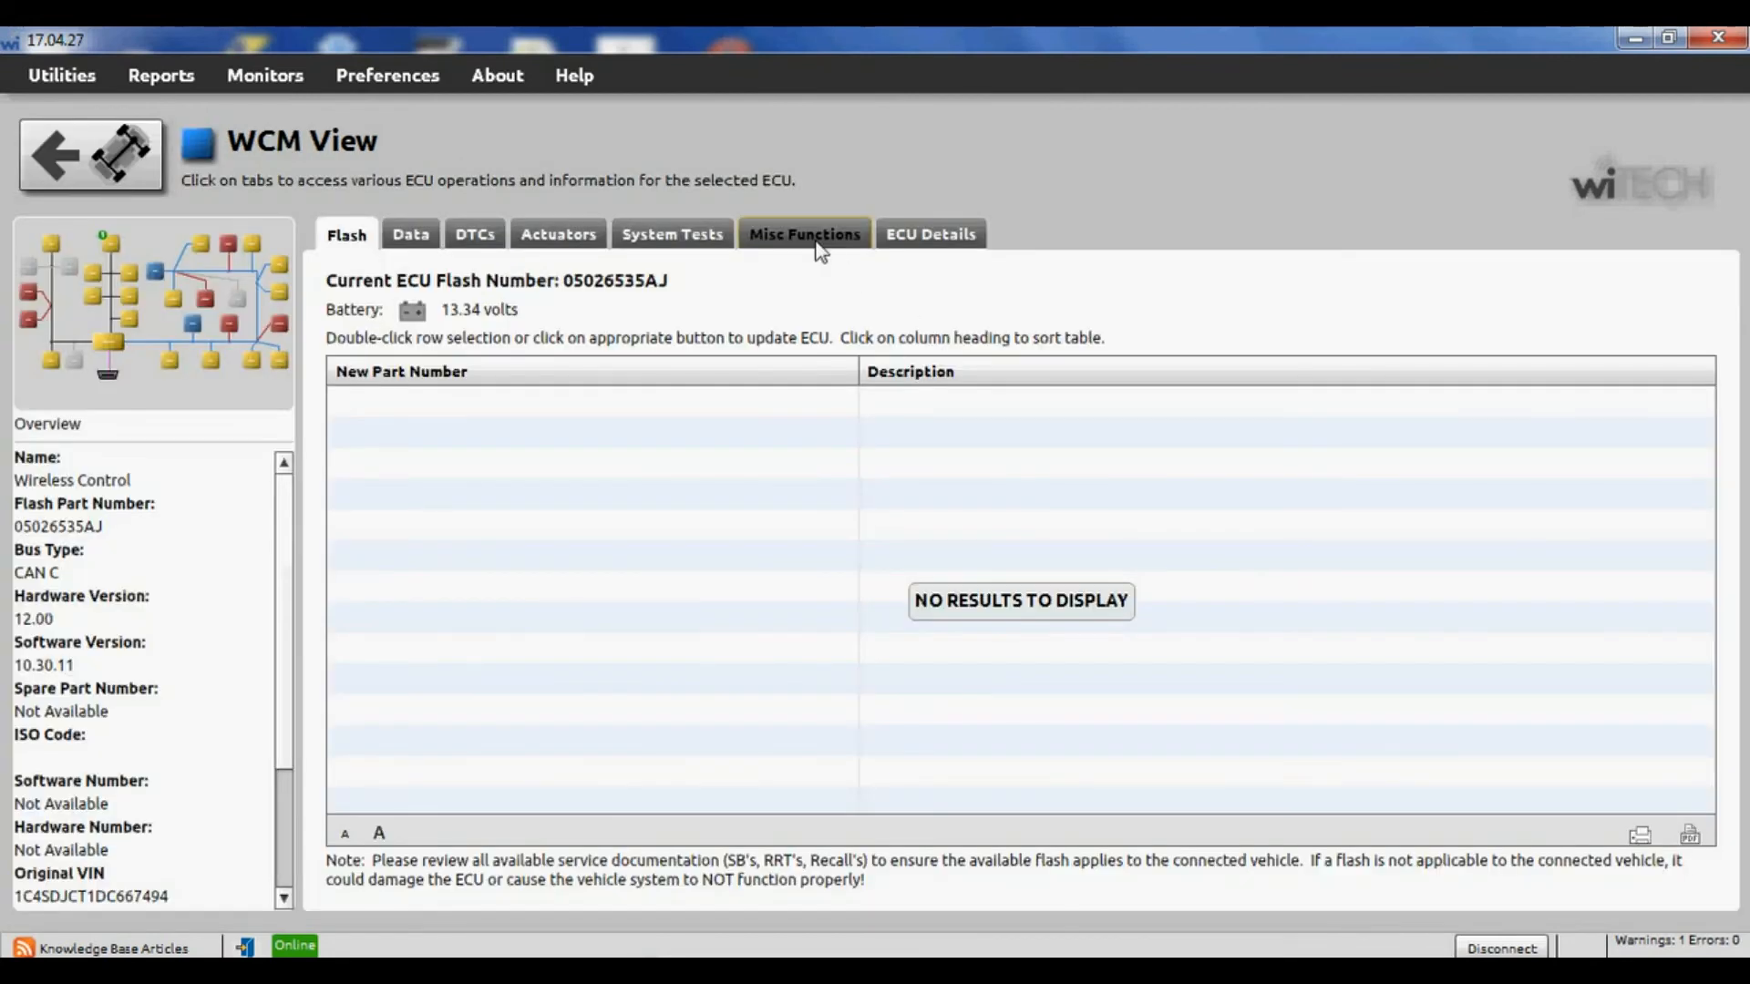
{"action": "left_click", "coordinate": [804, 235]}
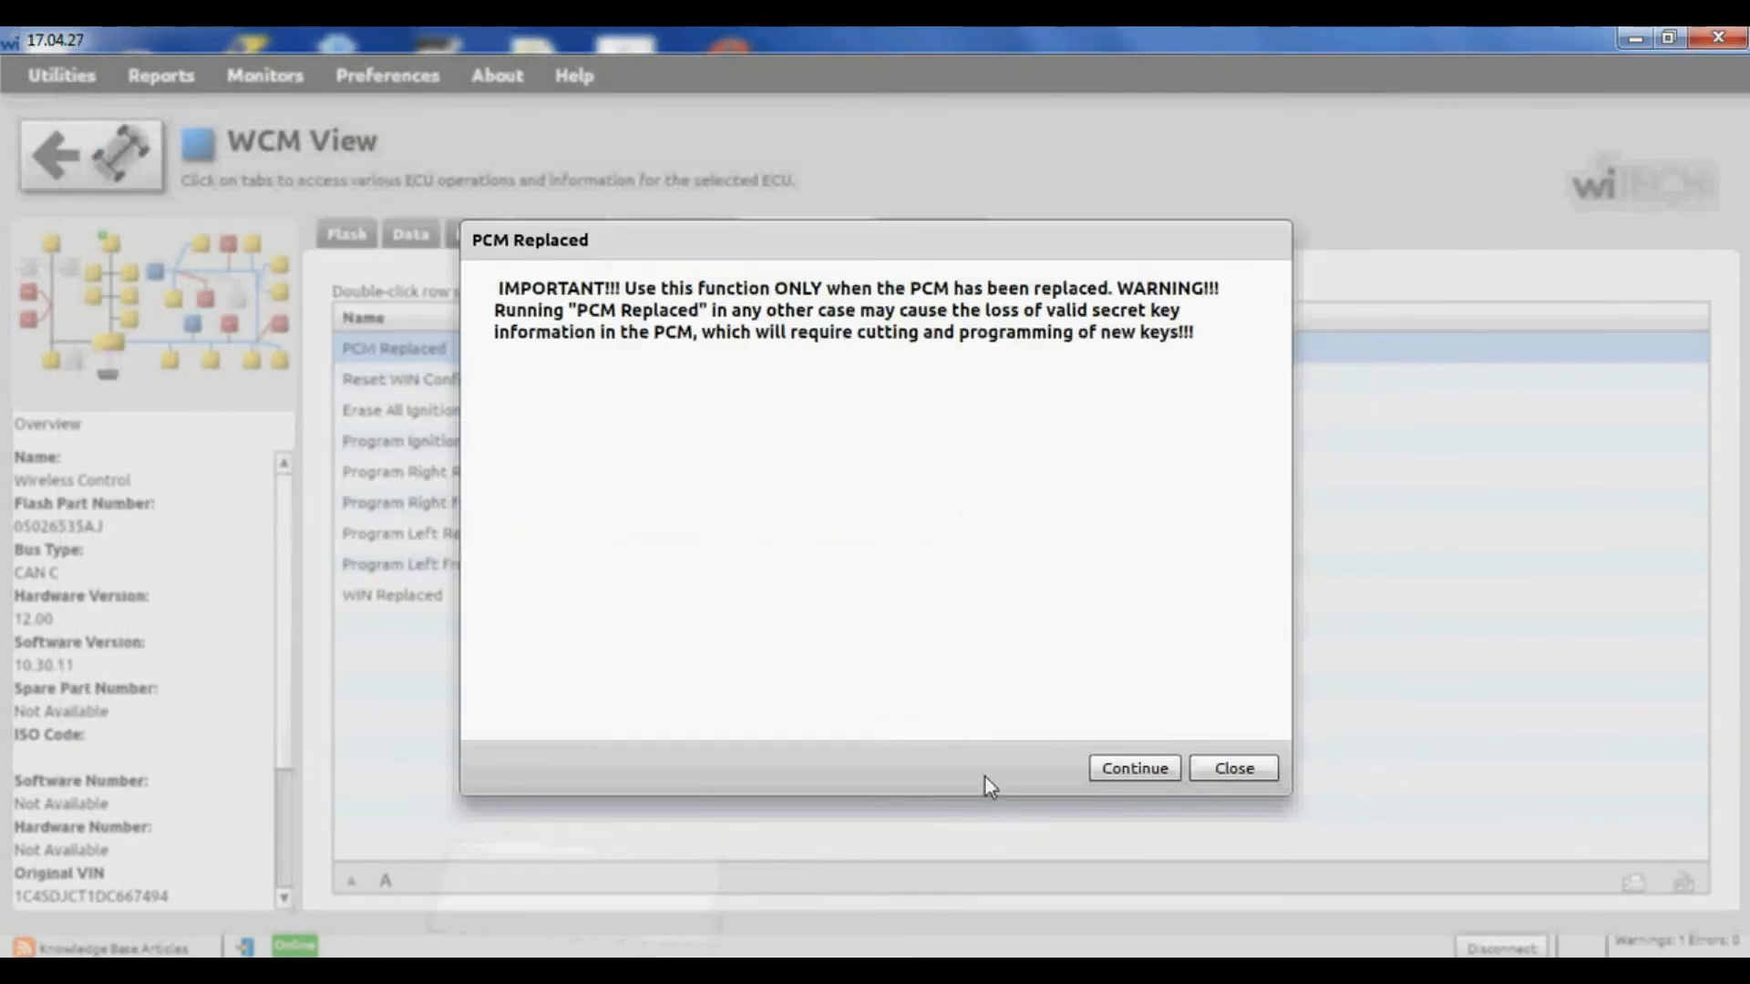
{"action": "left_click", "coordinate": [1132, 768]}
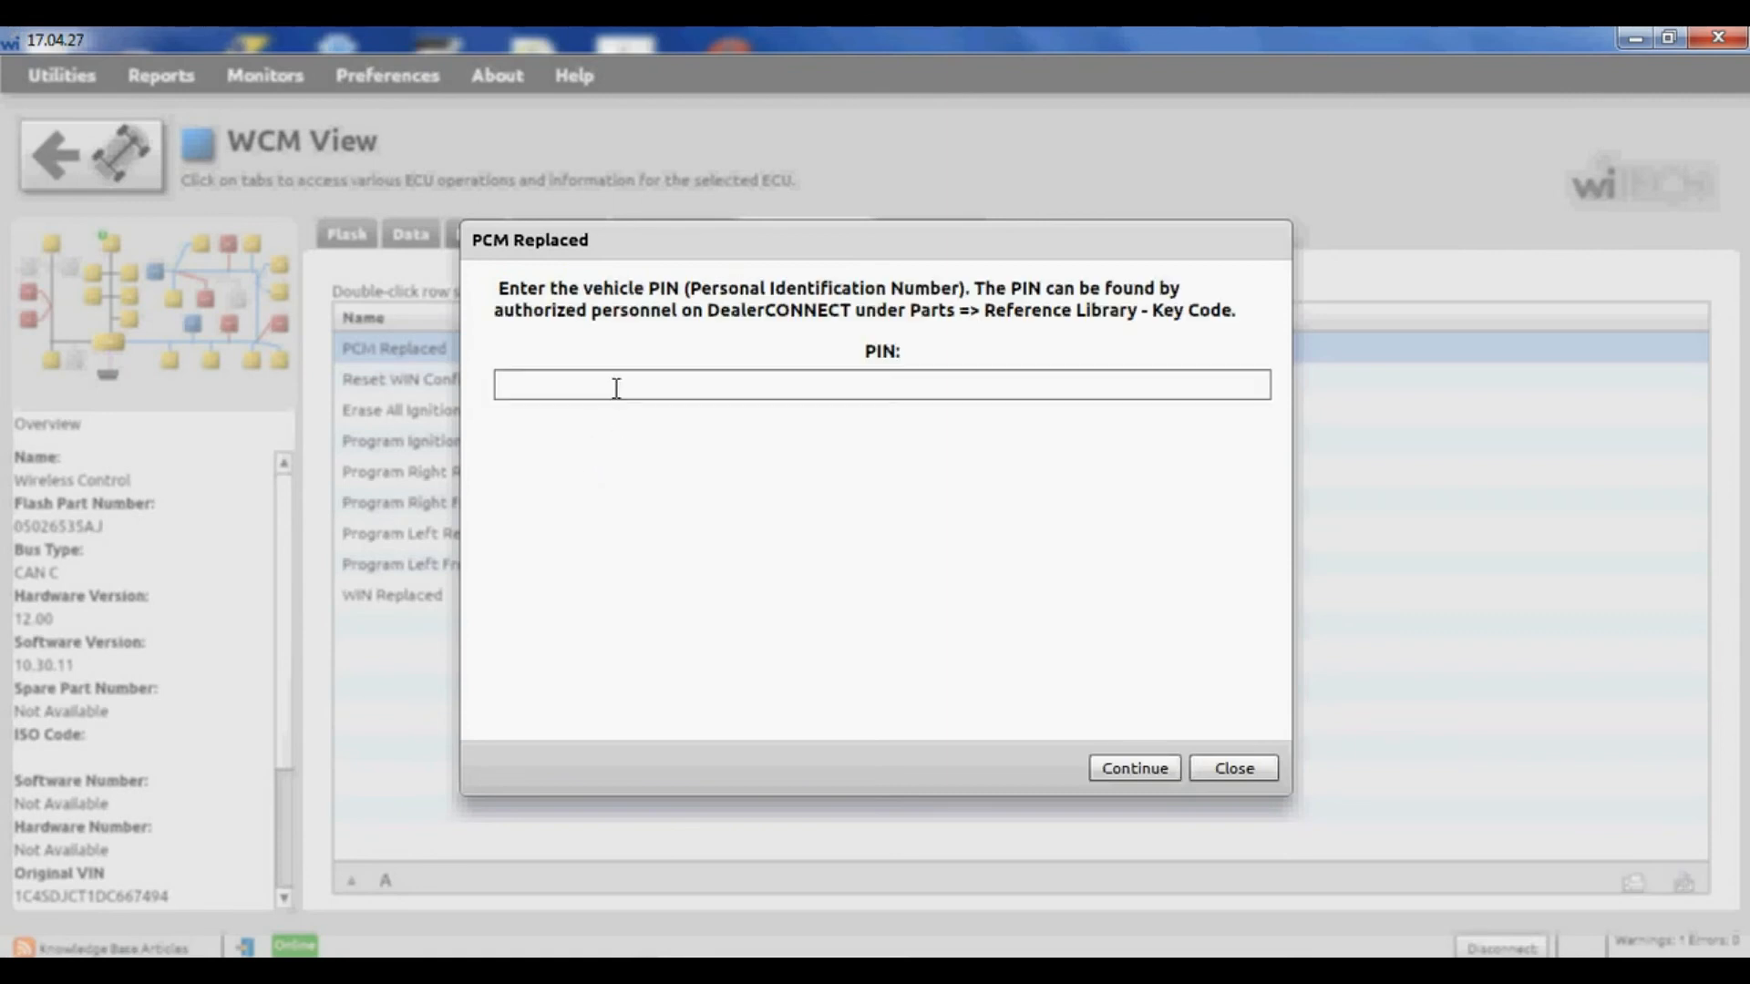
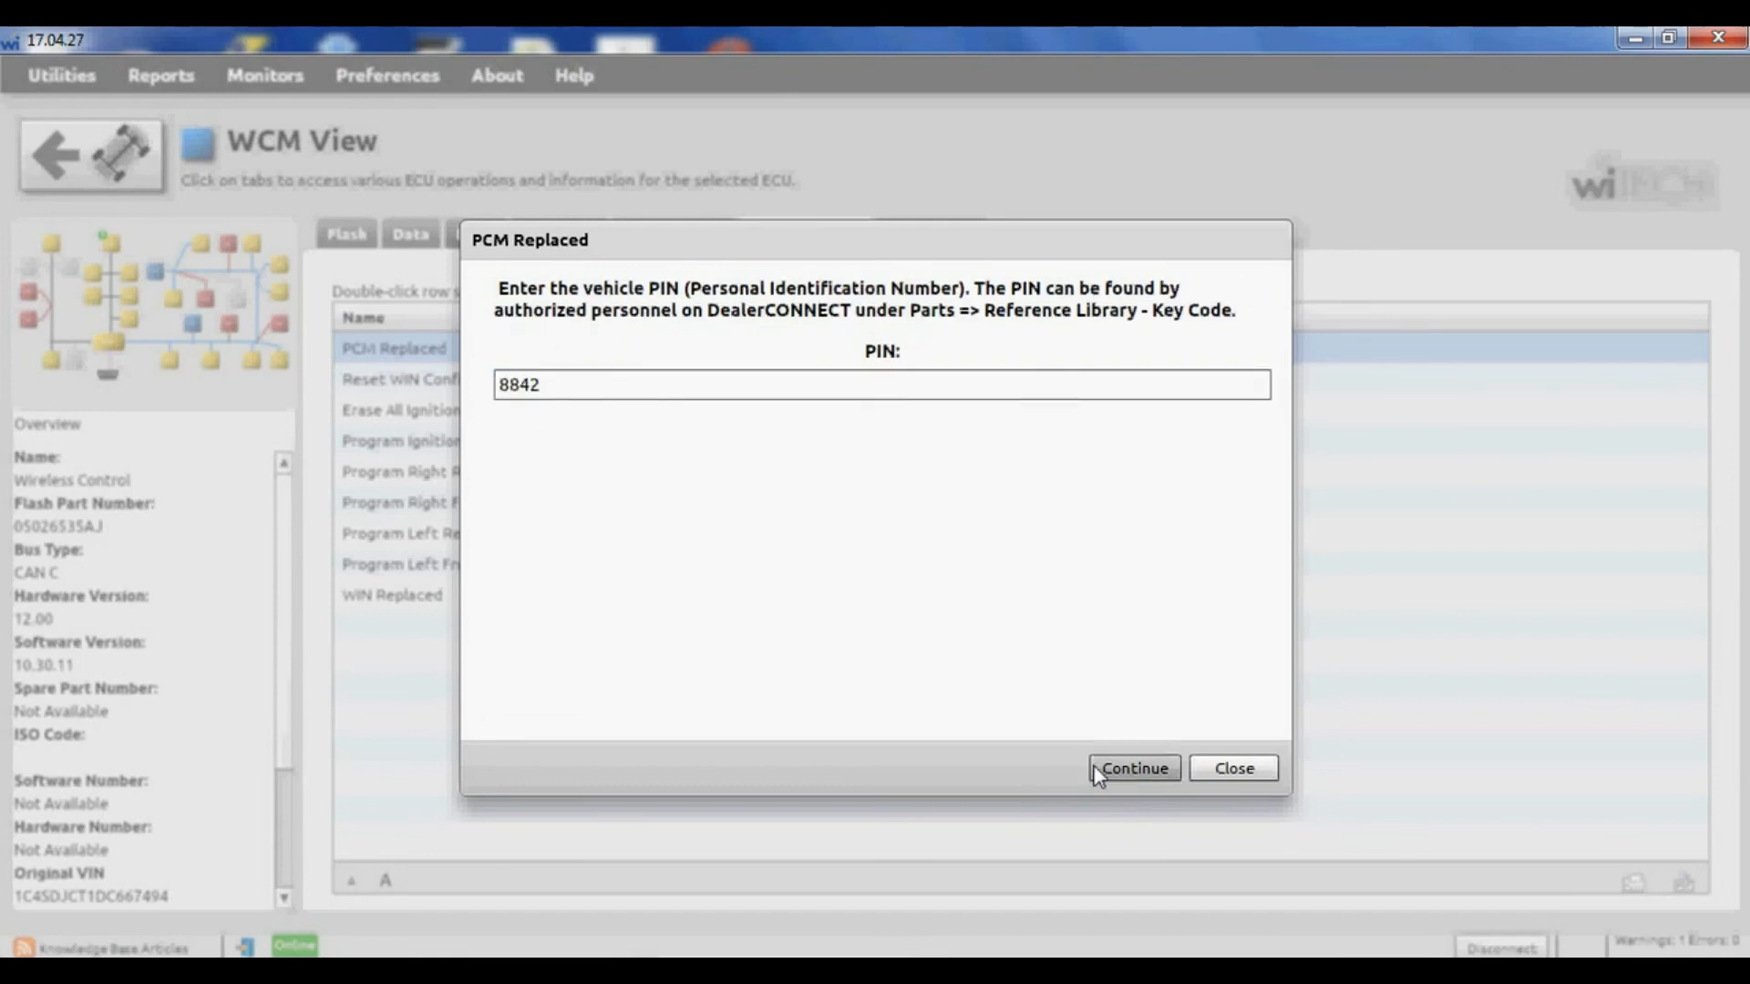
{"action": "left_click", "coordinate": [1132, 767]}
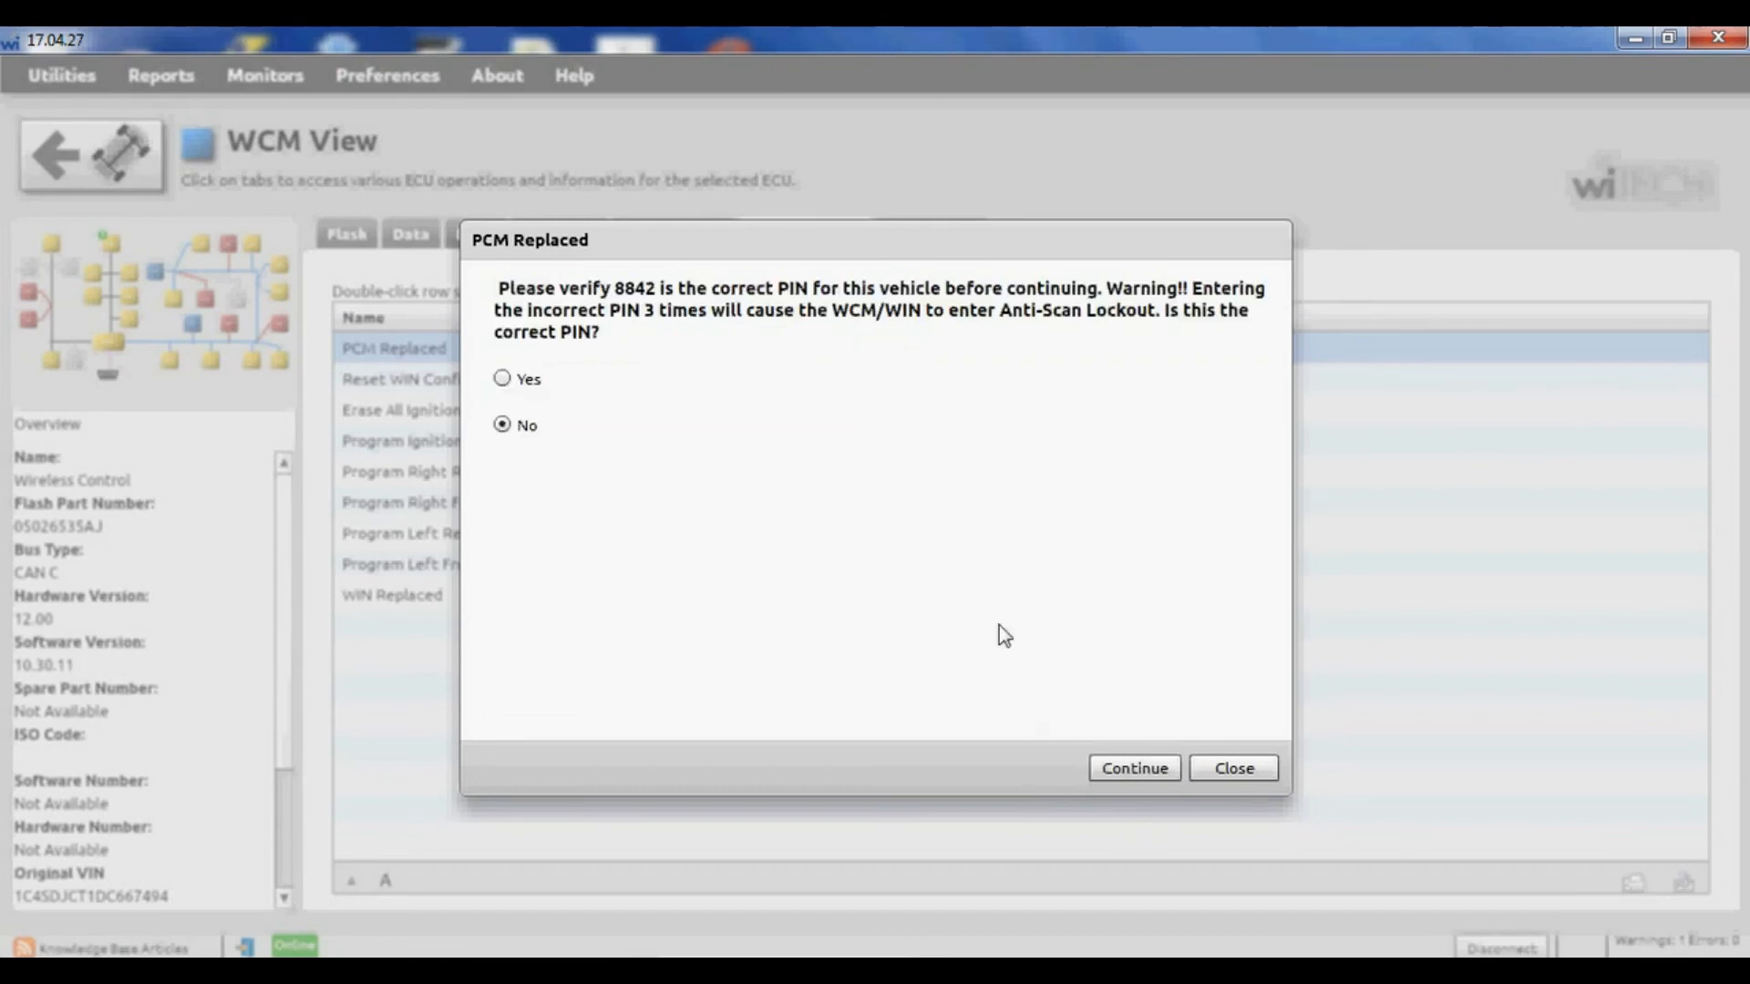
{"action": "left_click", "coordinate": [503, 379]}
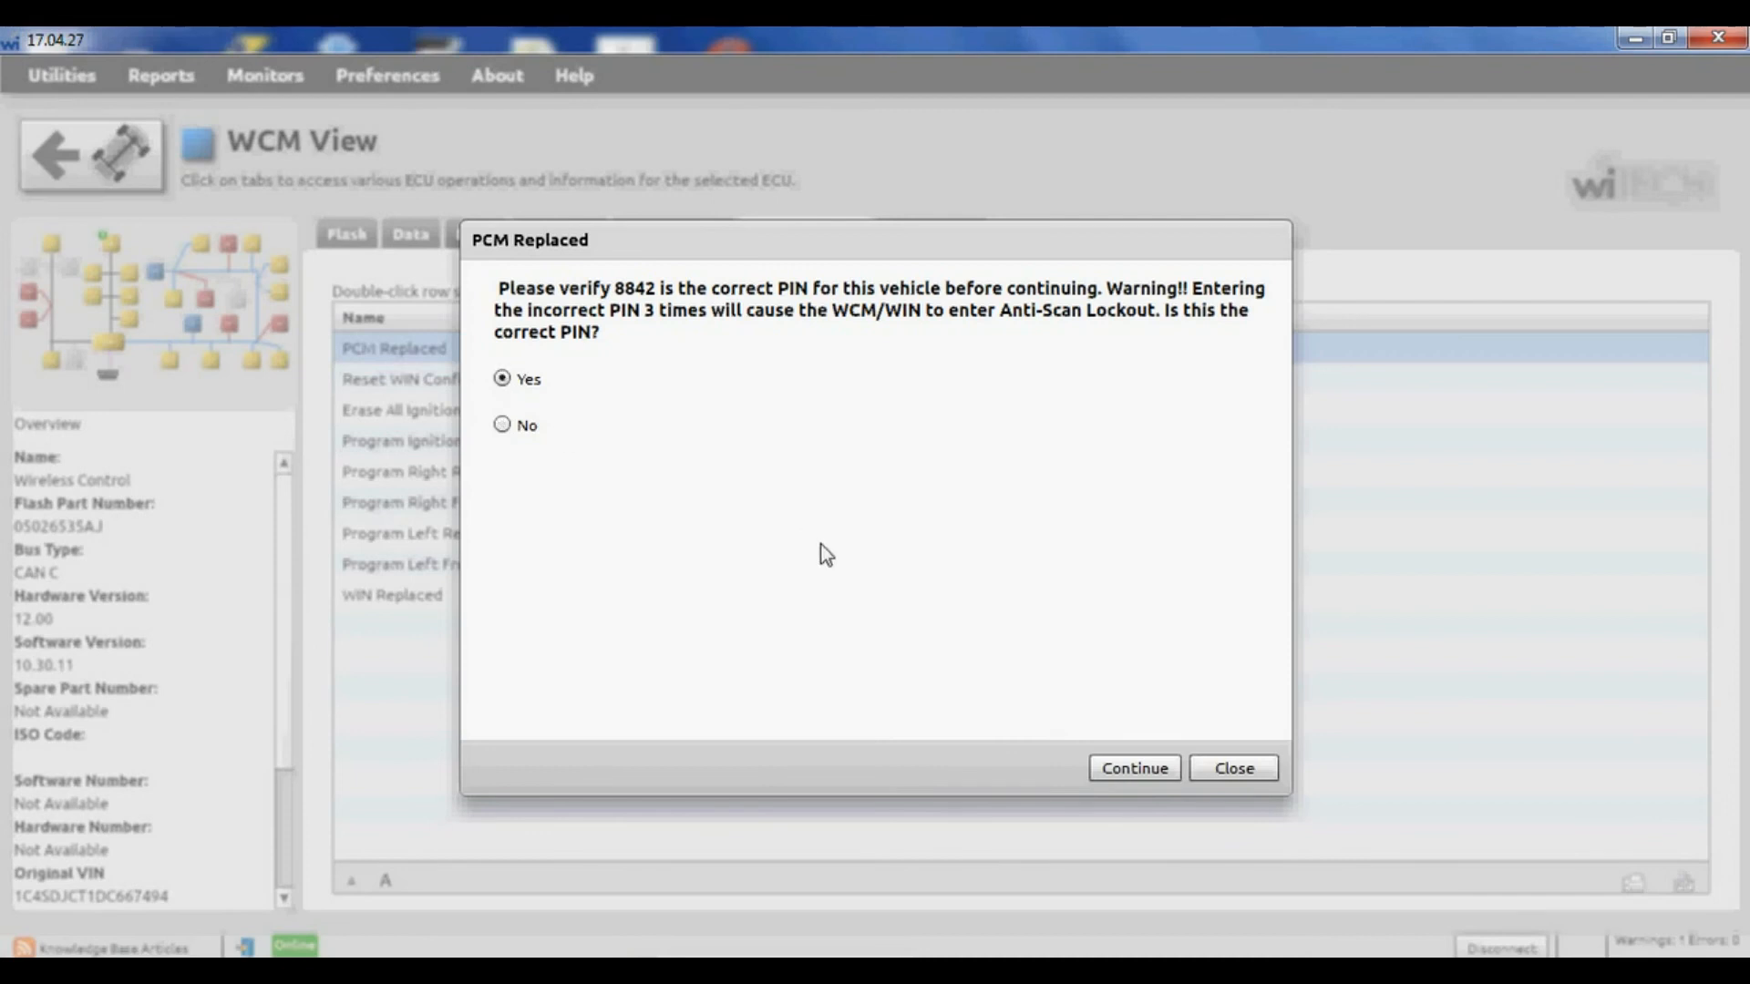
{"action": "left_click", "coordinate": [1132, 767]}
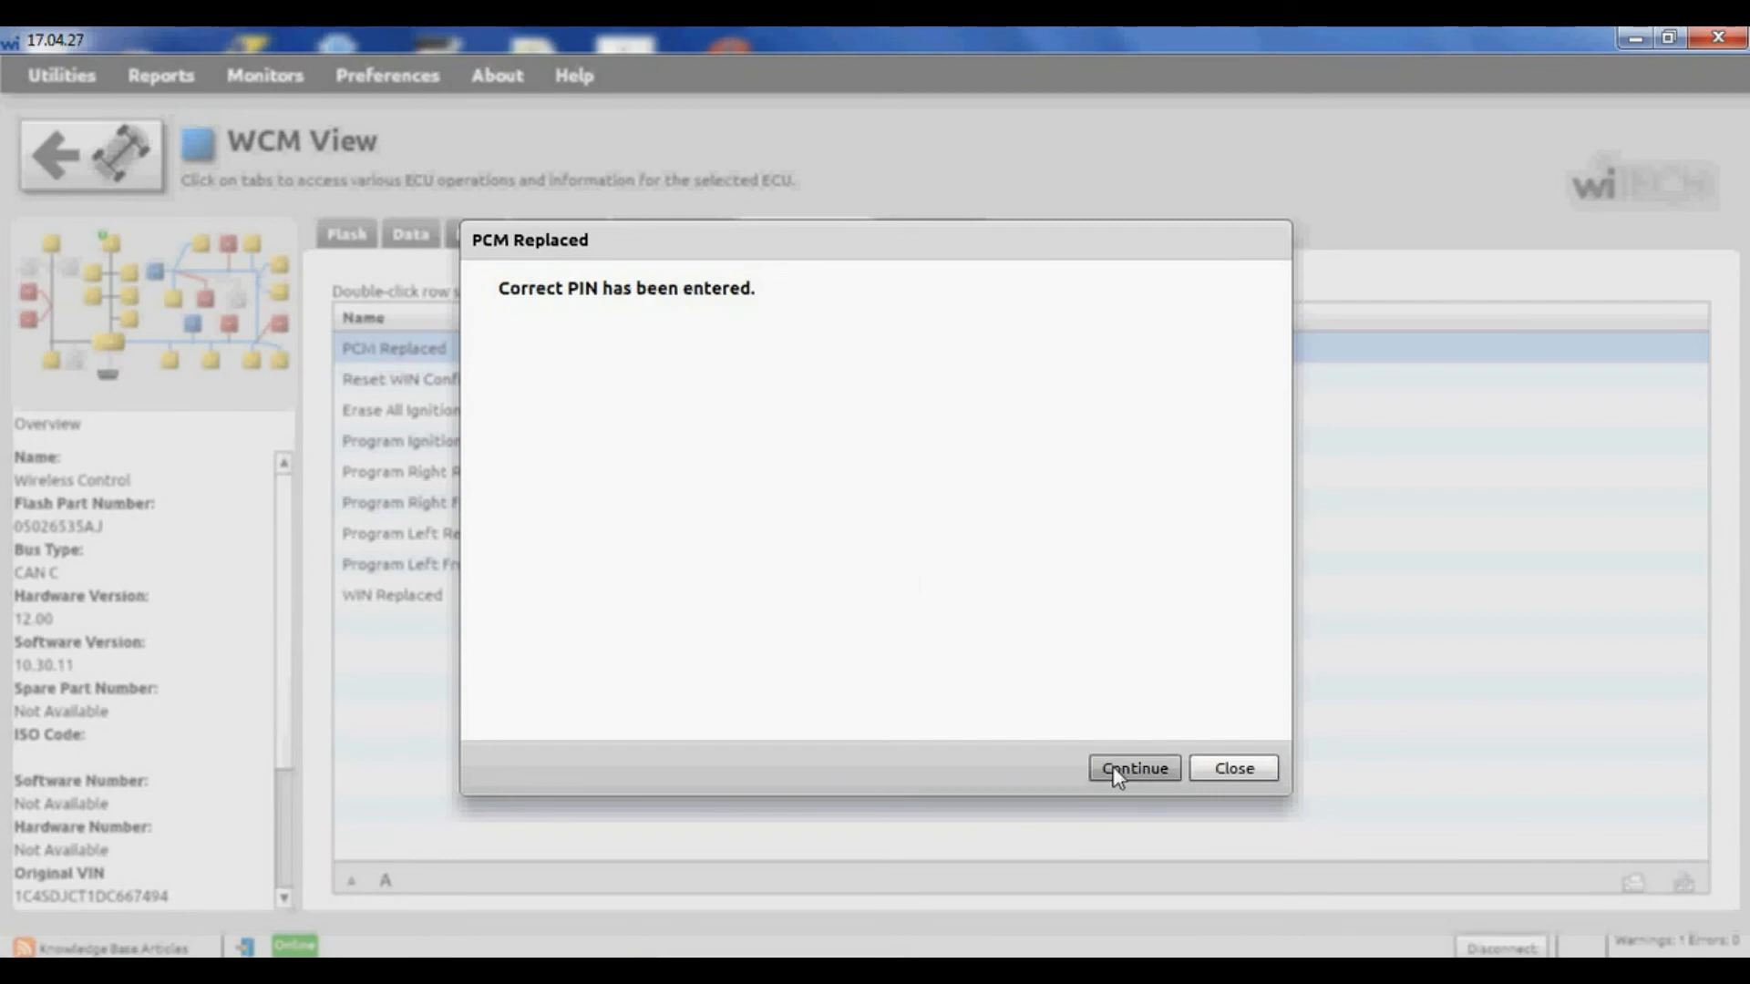
Step: Acknowledge the successful VIN write and begin the secret key transfer
{"action": "left_click", "coordinate": [1132, 767]}
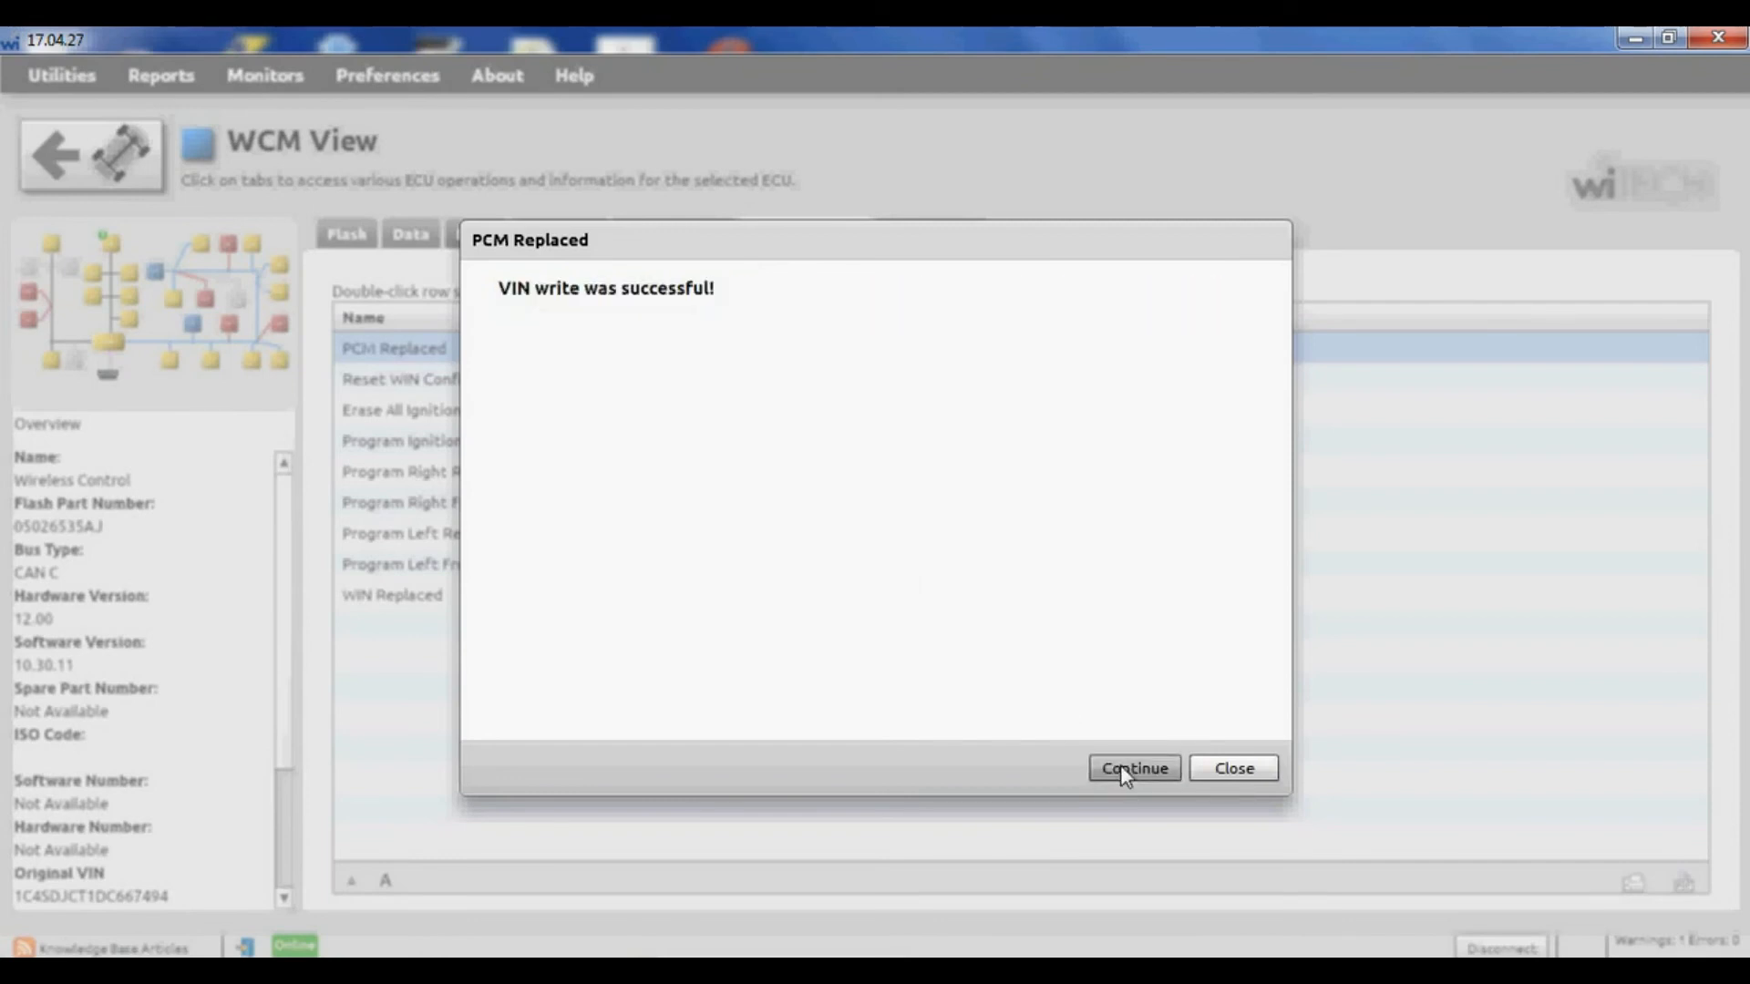
{"action": "left_click", "coordinate": [1132, 767]}
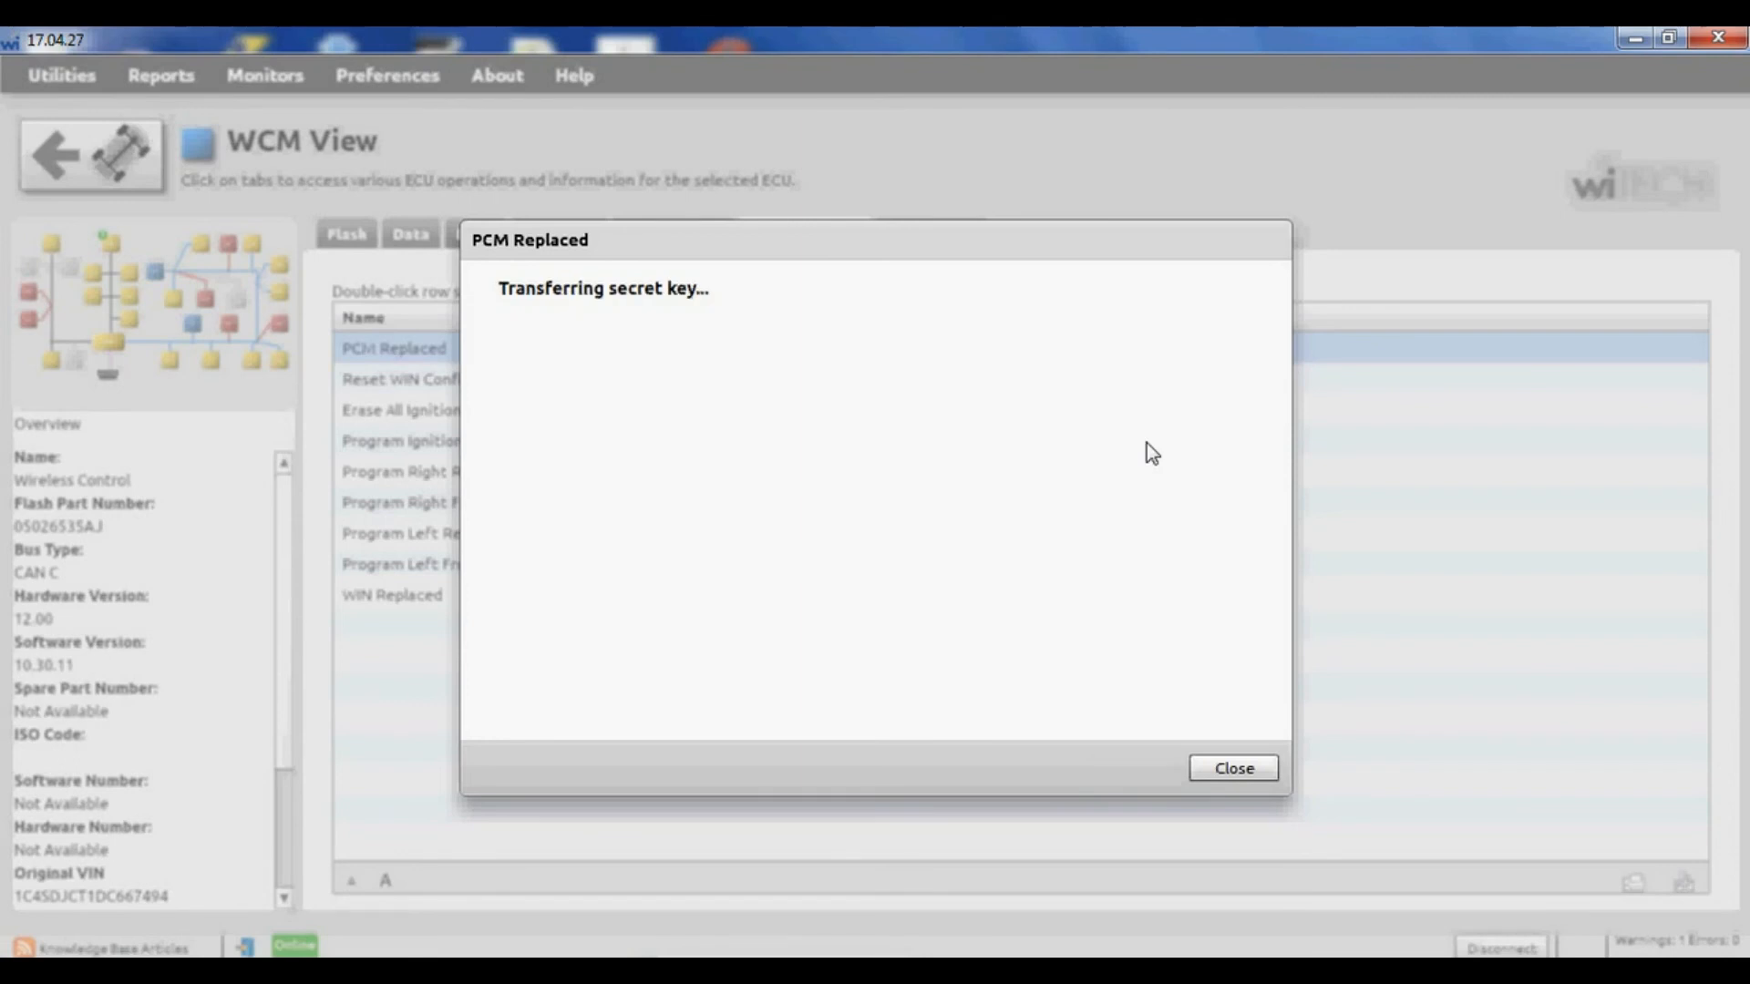